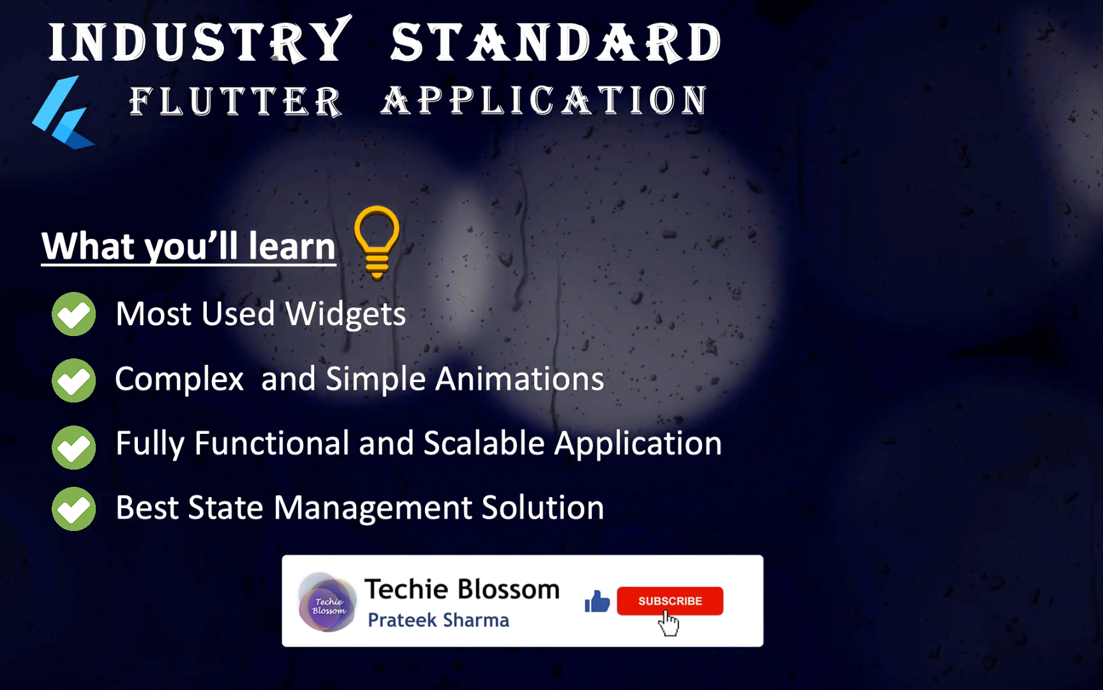
Step: Advance the intro slides past 'What you'll learn' to the Home Screen demo
left_click(669, 600)
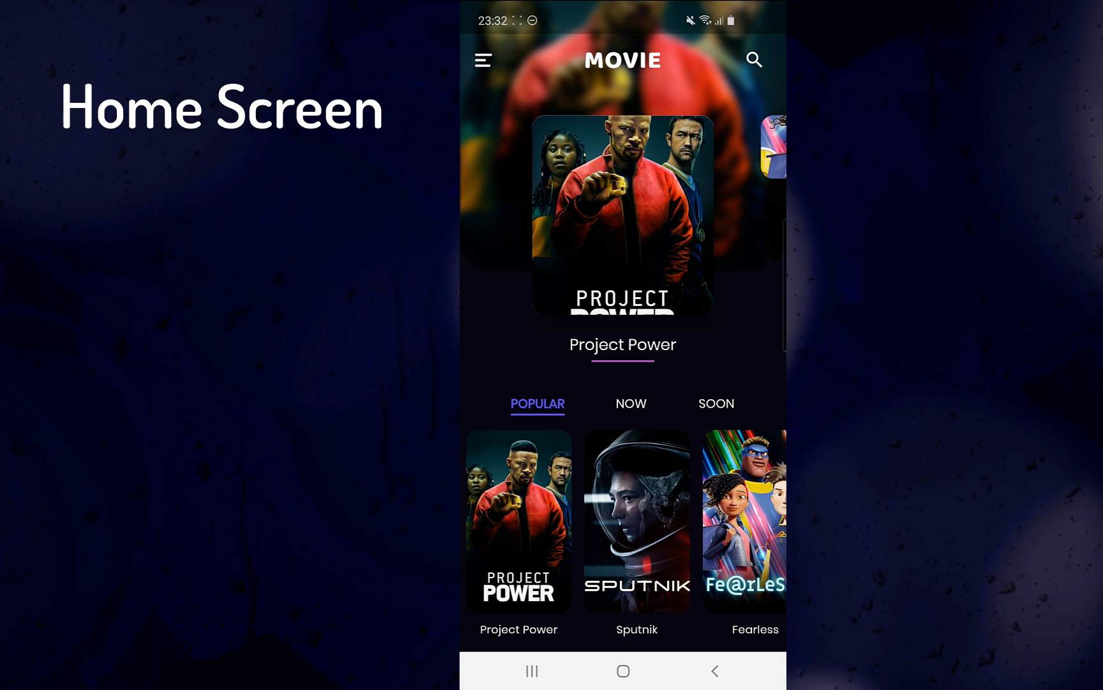
Step: Browse the home screen carousel and open the app's side menu
left_click(482, 59)
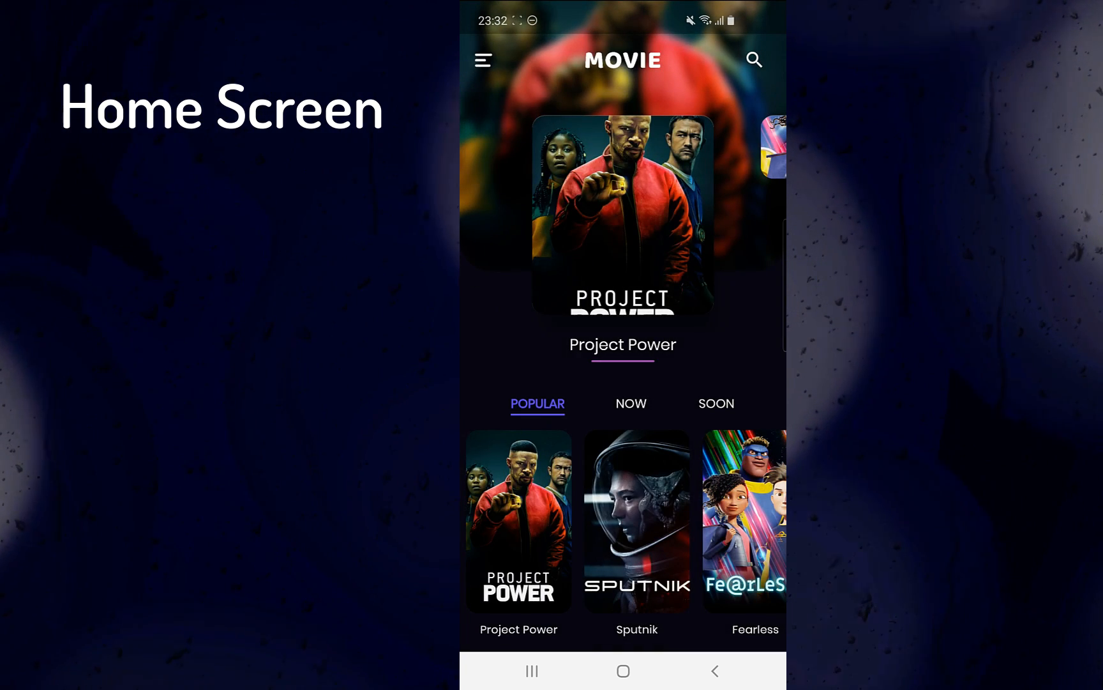
left_click(753, 60)
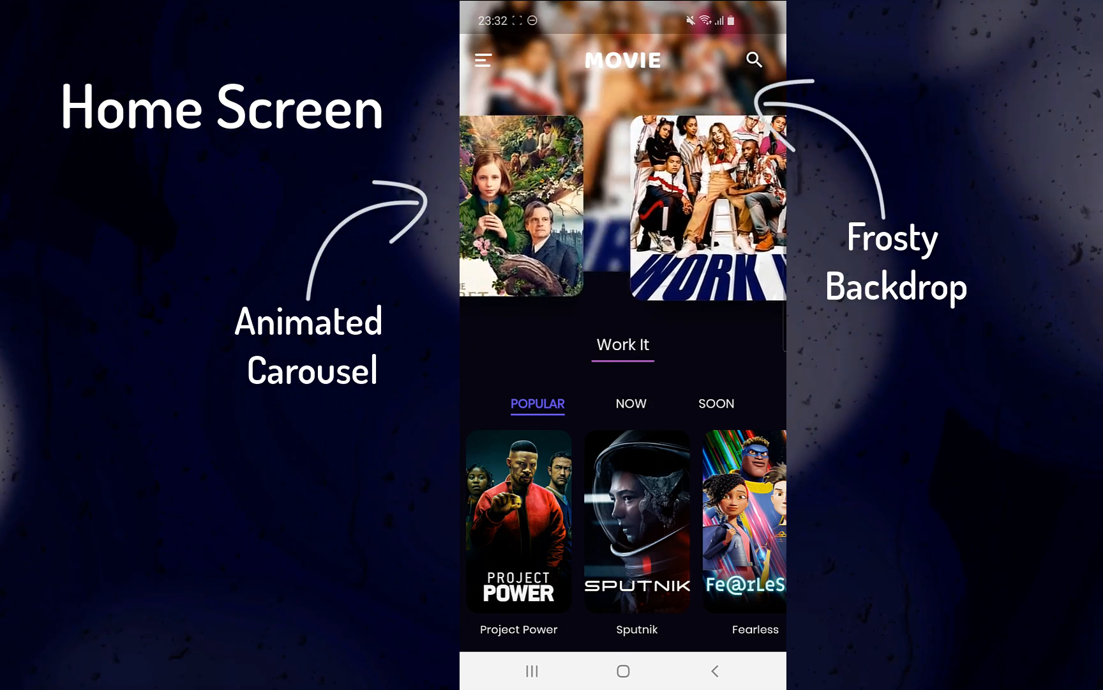
left_click(483, 60)
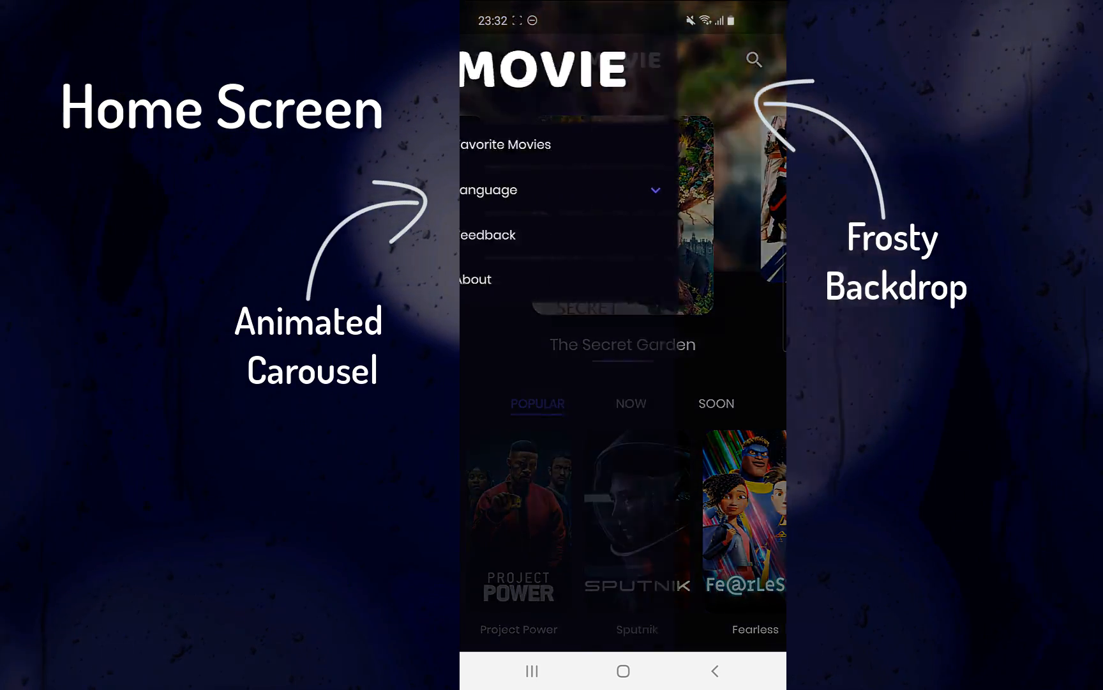
left_click(483, 60)
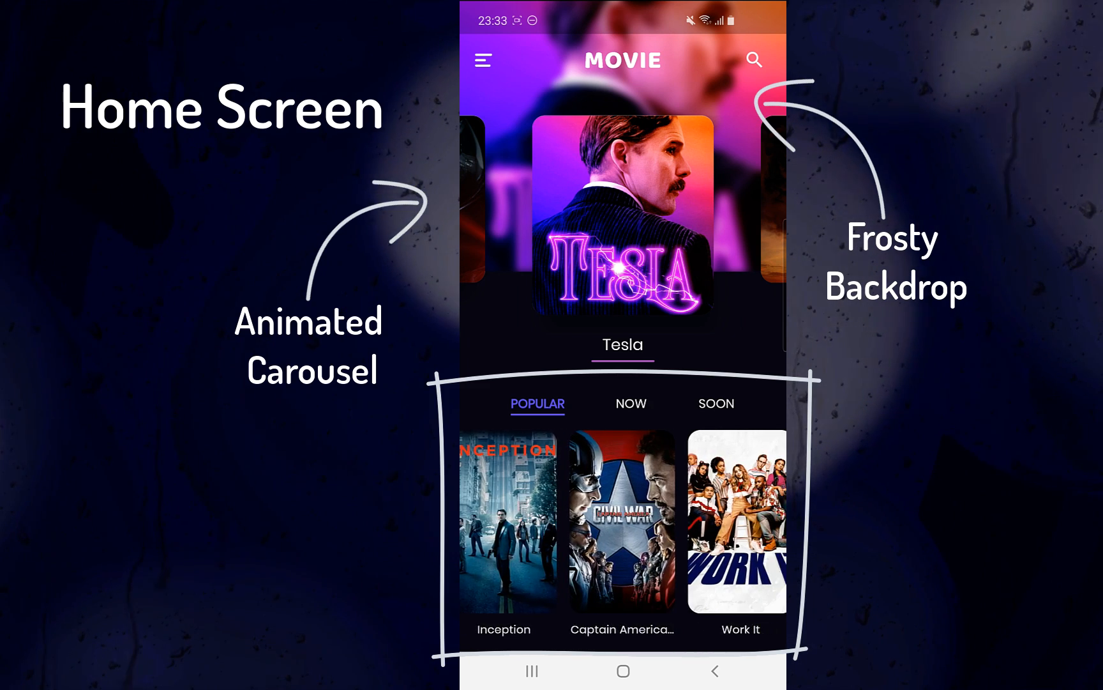
Step: Switch between the NOW and SOON movie tabs, ending on now-playing movies
left_click(630, 403)
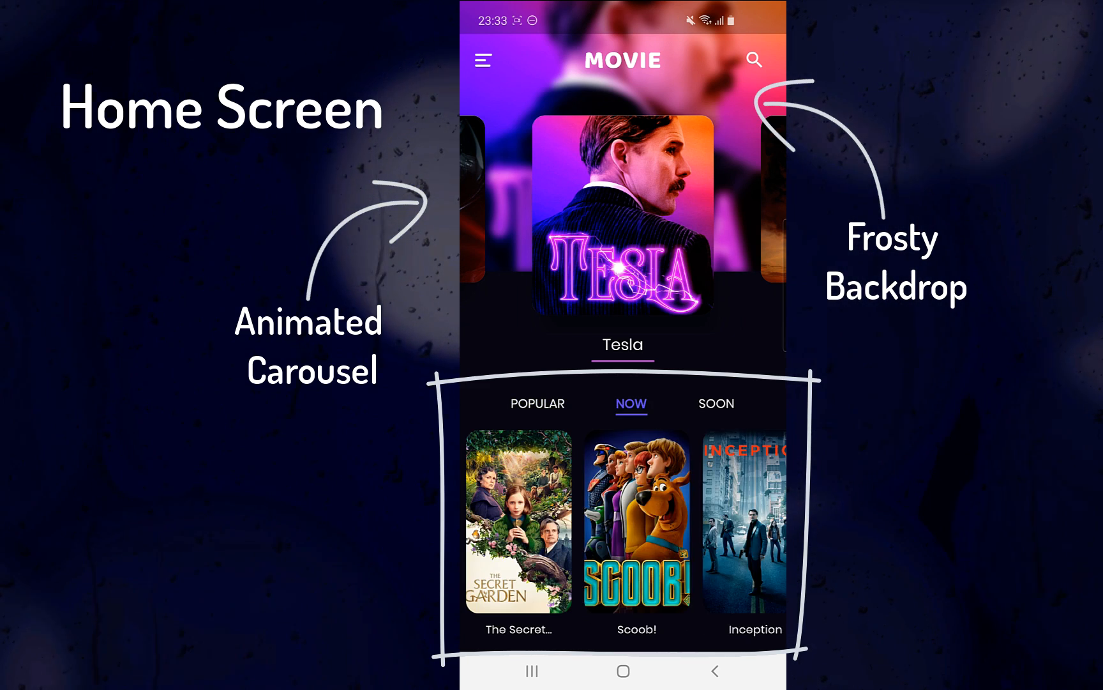
left_click(716, 403)
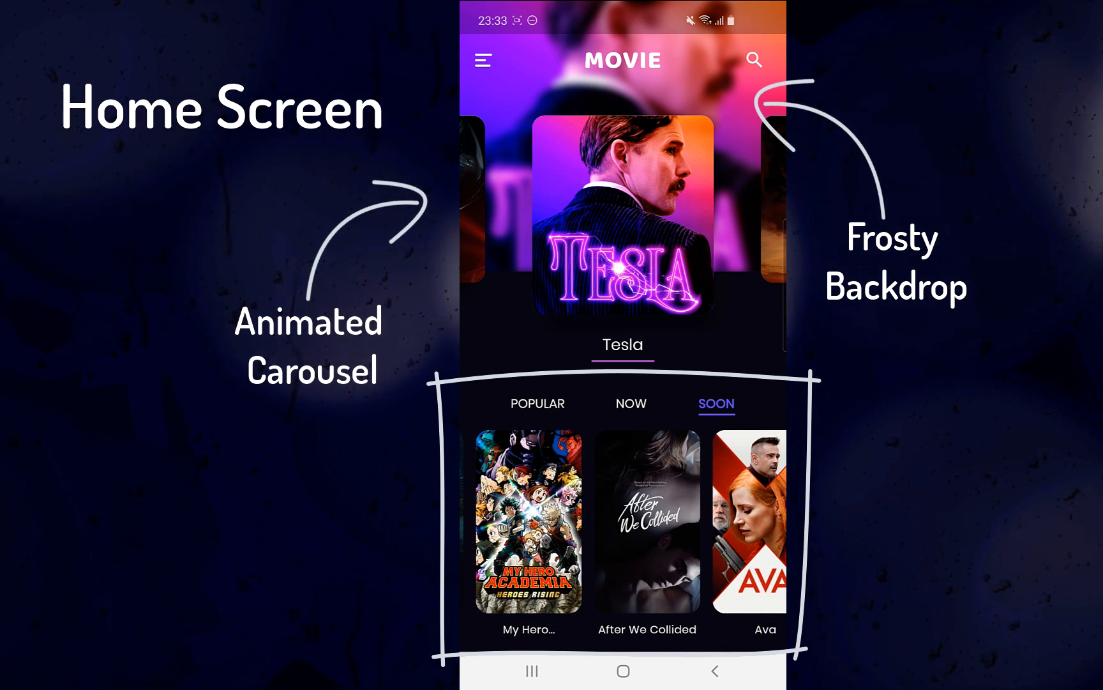
left_click(630, 403)
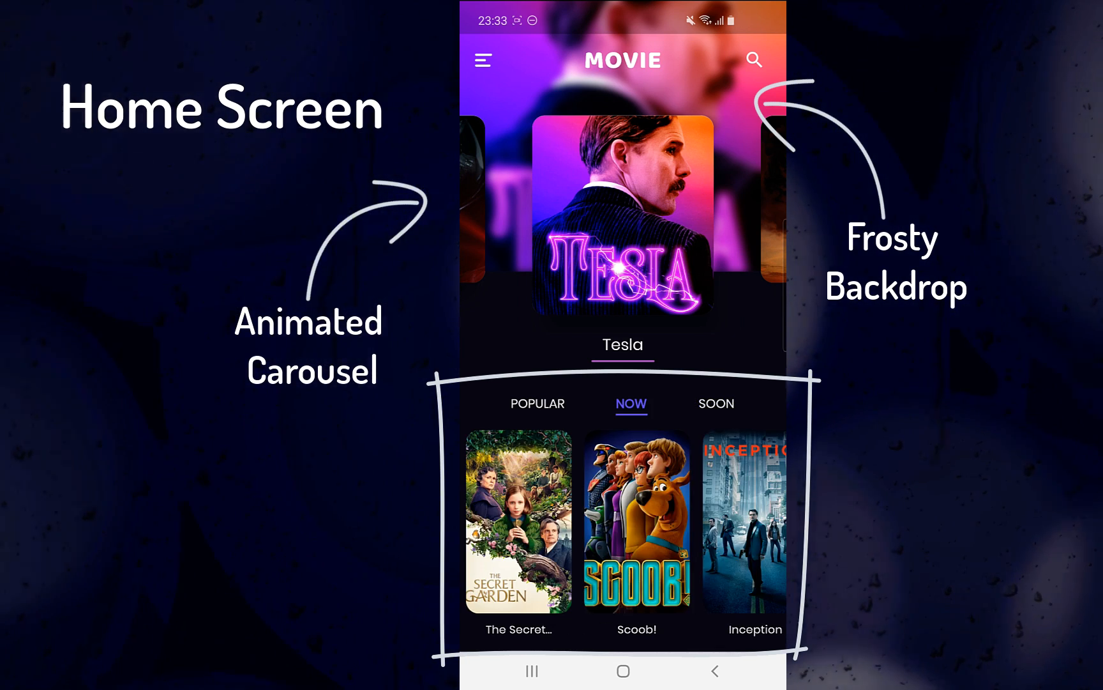
left_click(754, 60)
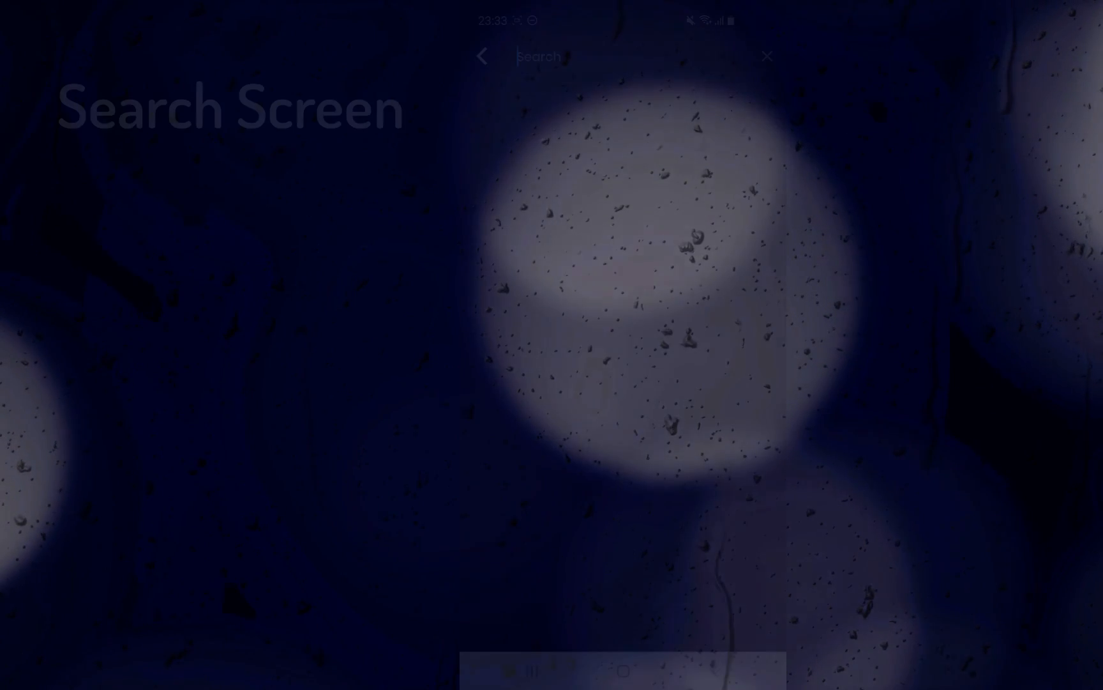
Step: Search for 'scooby', scroll the Scooby-Doo results, and open Project Power's details
left_click(598, 56)
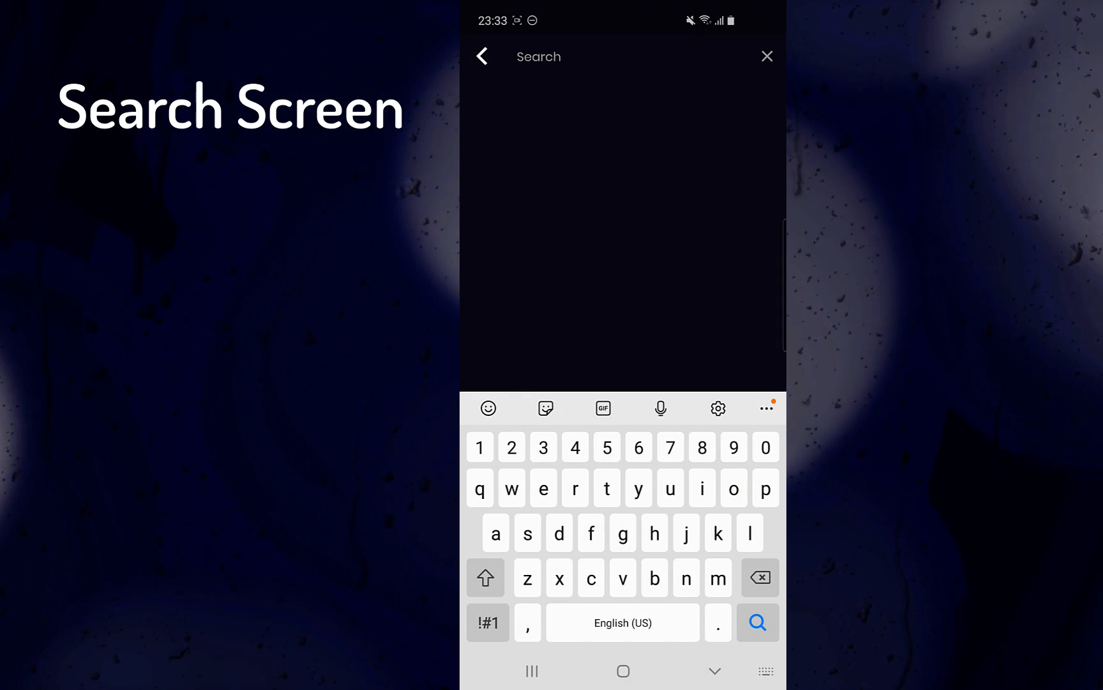
type("scooby")
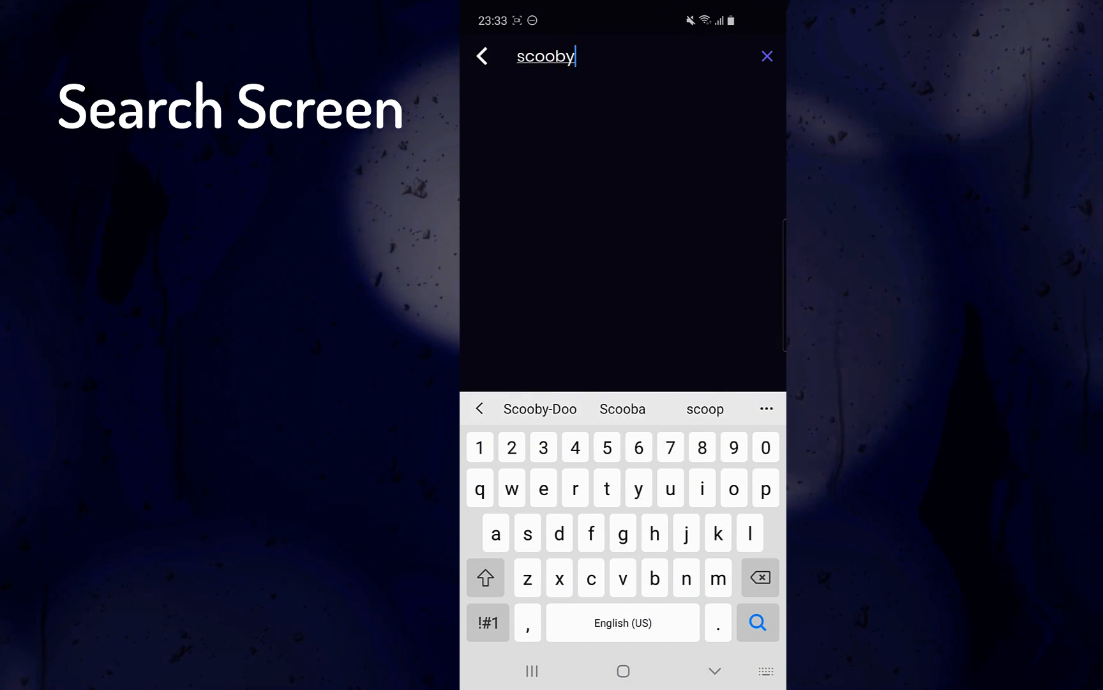
left_click(757, 622)
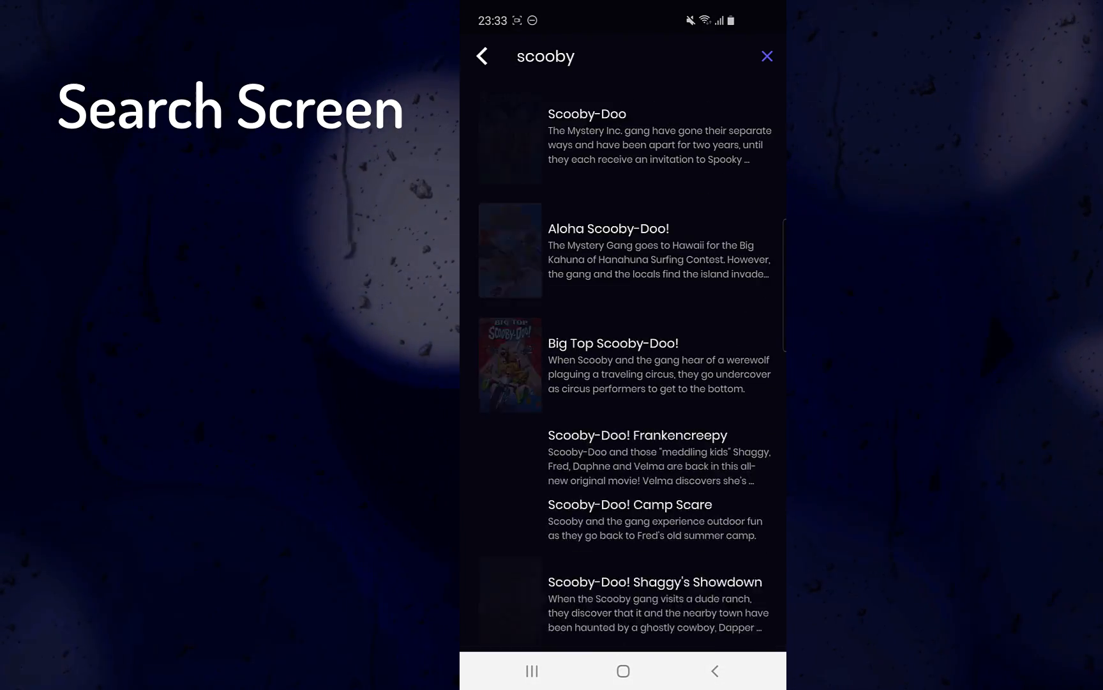
scroll("down", 3)
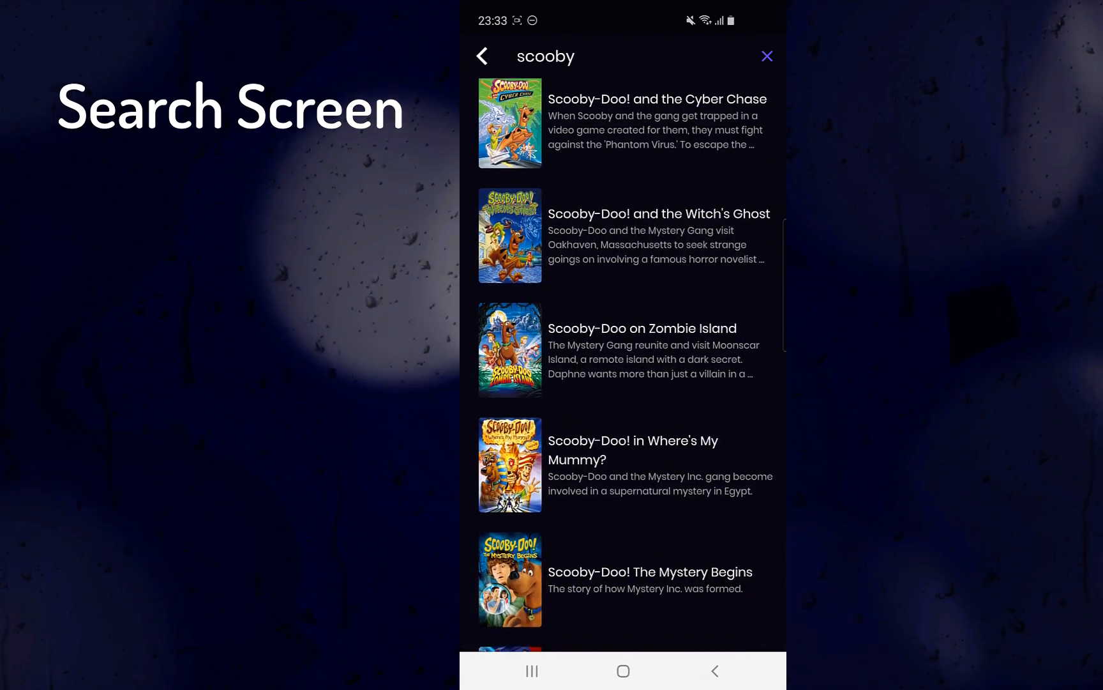
scroll("down", 3)
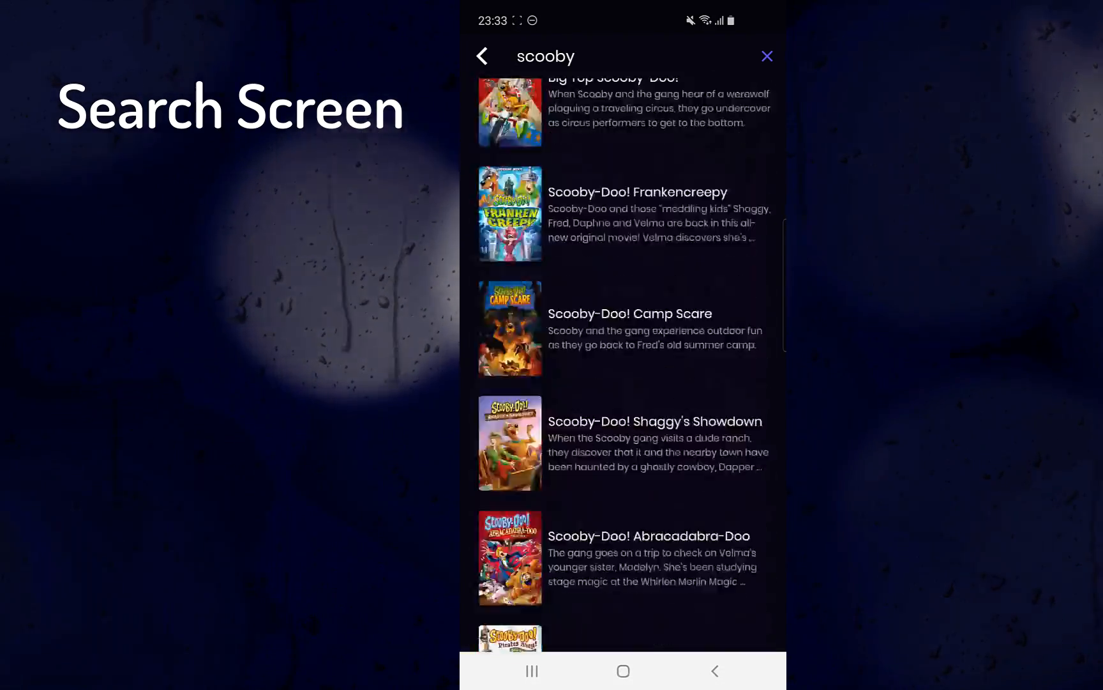
type("jwjsis")
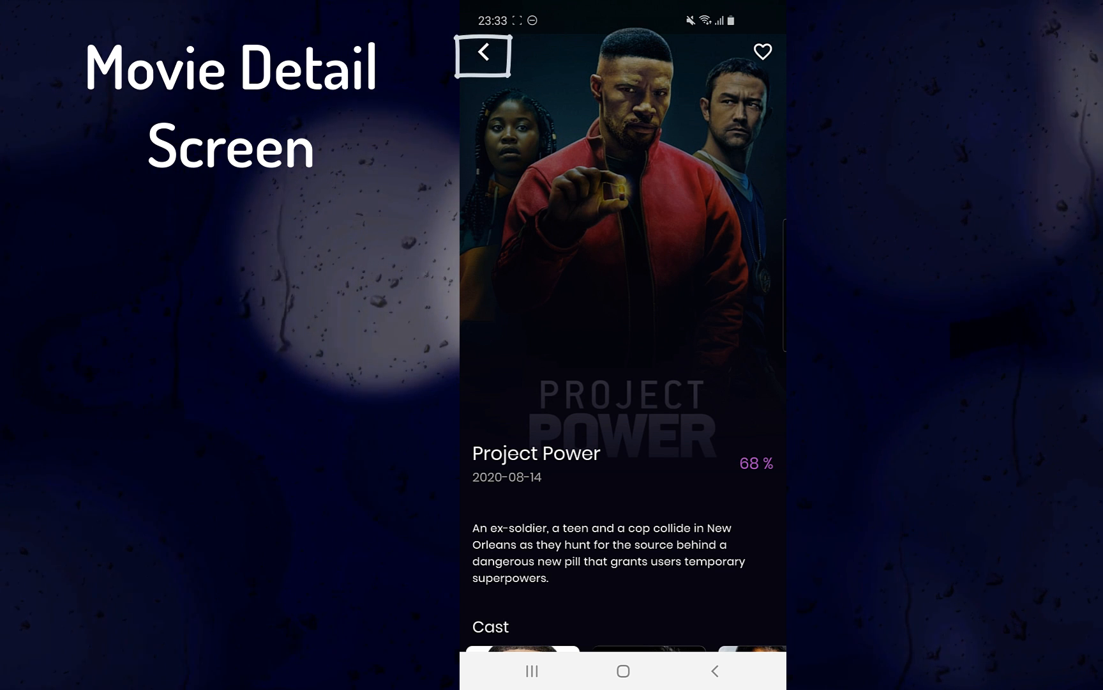
Step: Mark Project Power as a favourite with the heart icon on its detail screen
left_click(484, 52)
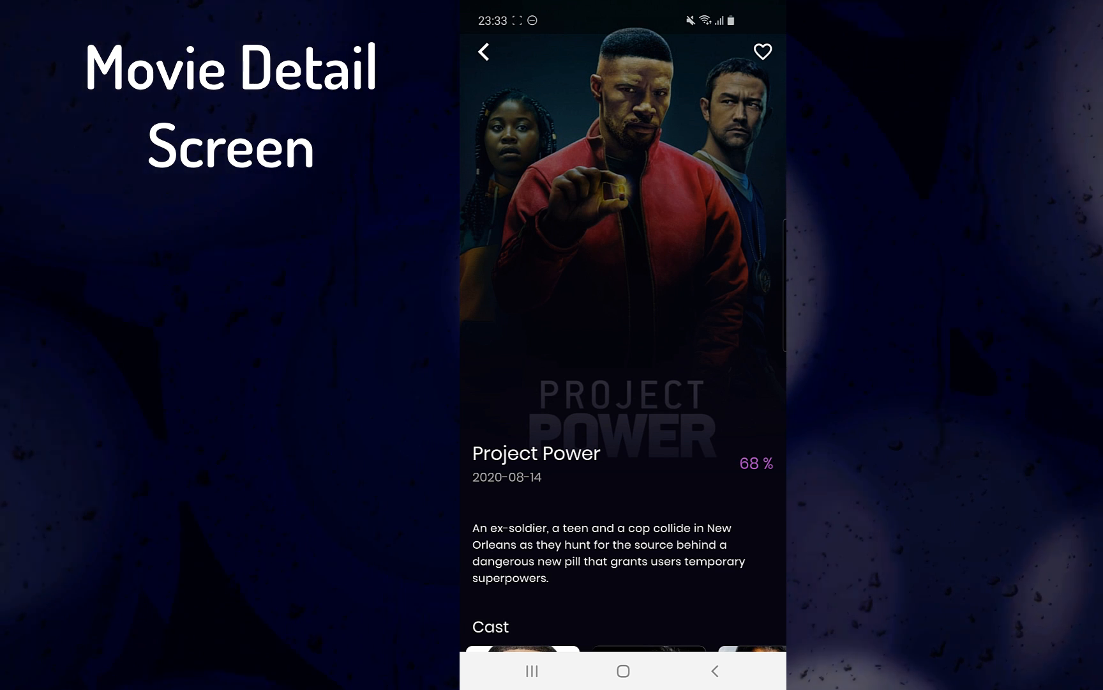
left_click(762, 50)
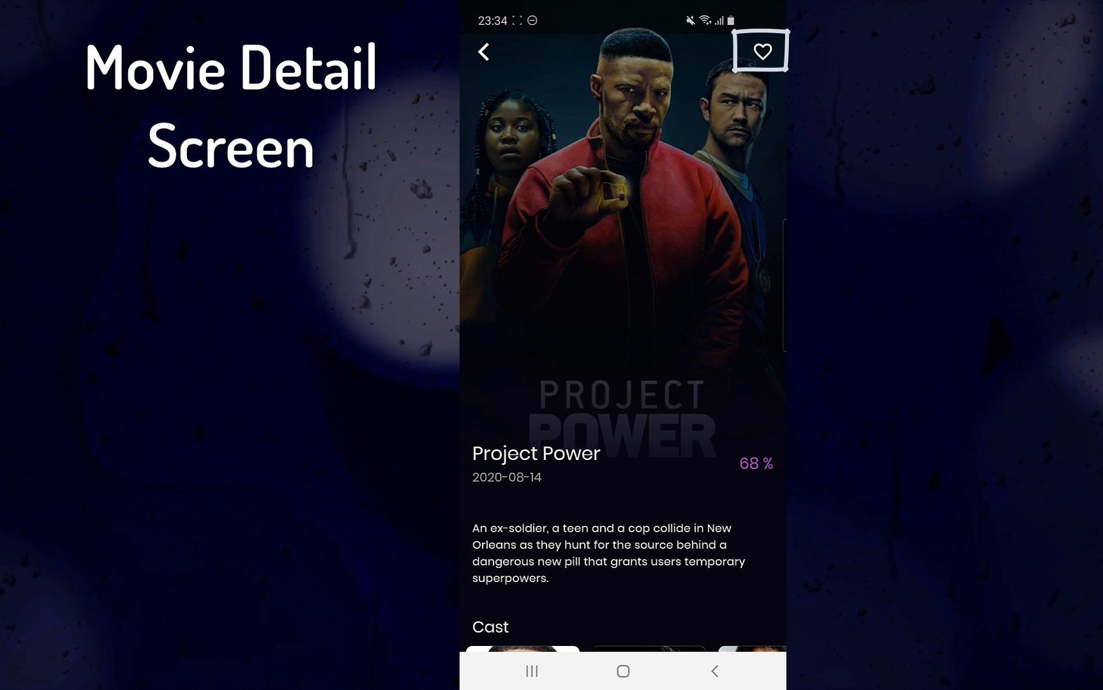
left_click(762, 51)
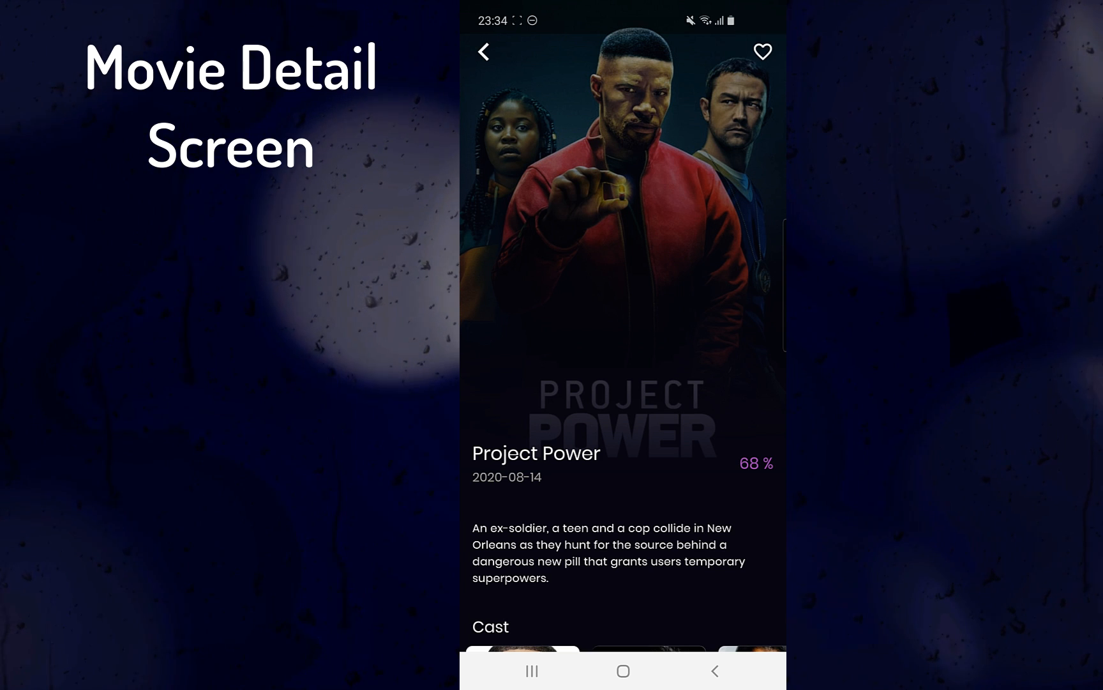
left_click(484, 53)
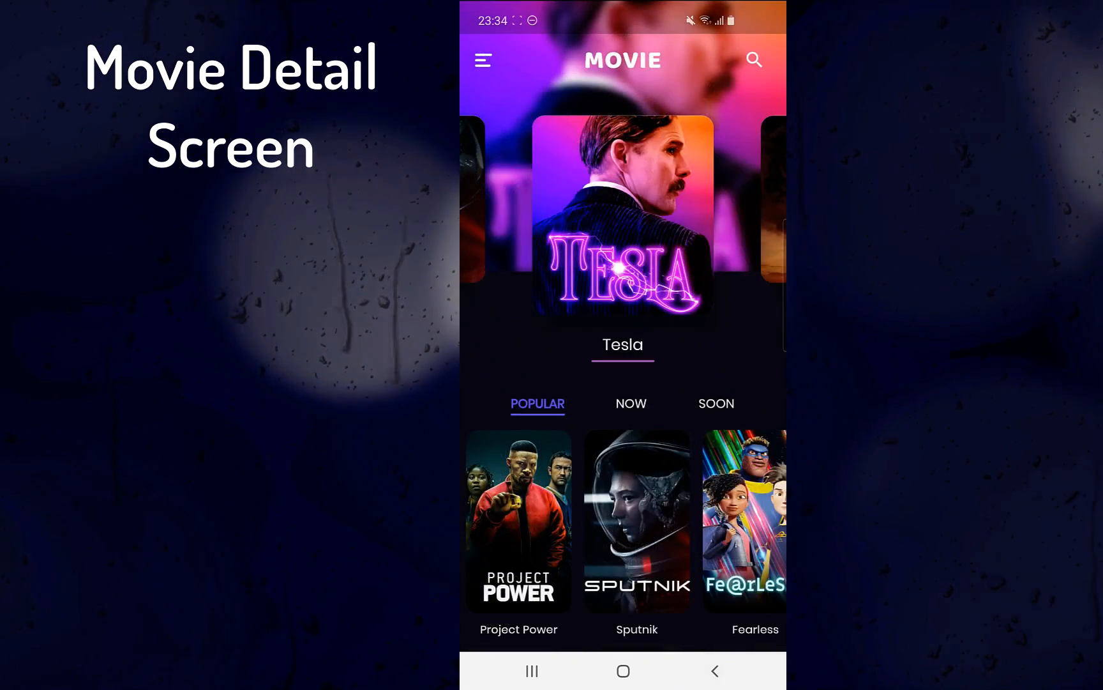
left_click(622, 211)
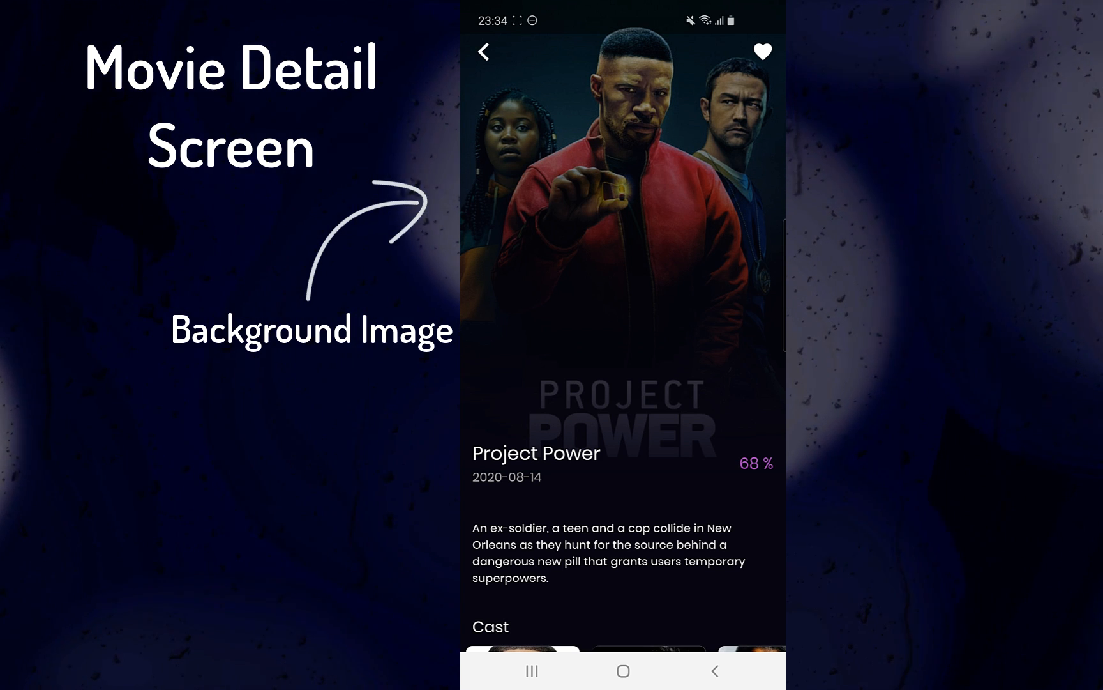
Step: Scroll down and swipe through Project Power's Cast carousel to Watch Trailers
scroll("down", 3)
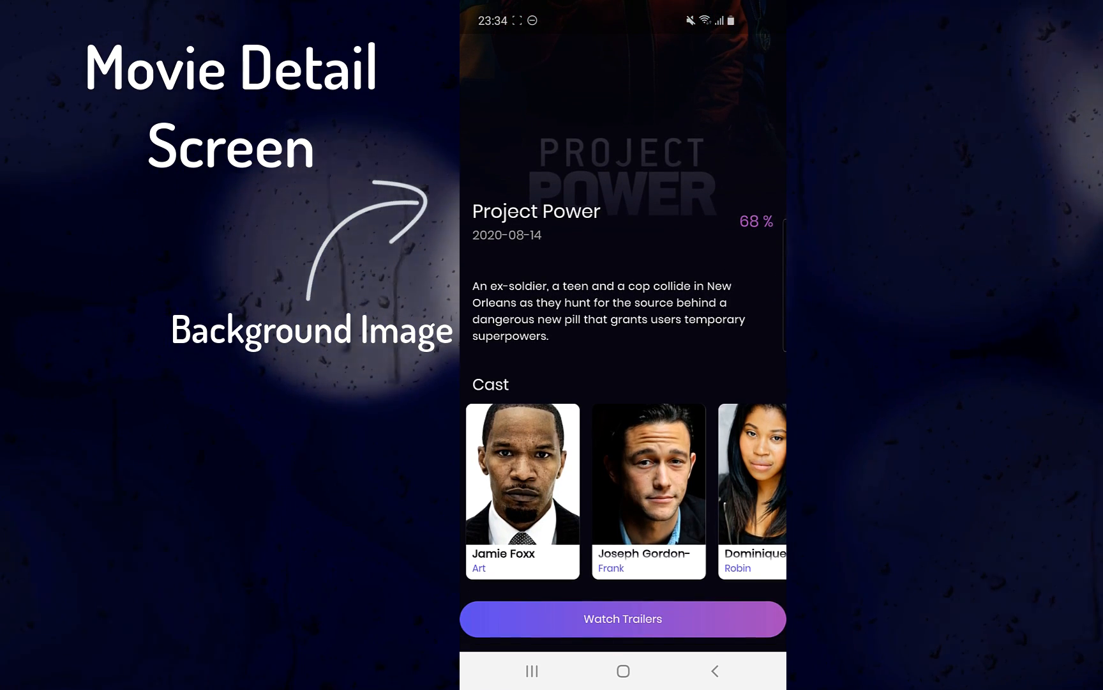
scroll("left", 3)
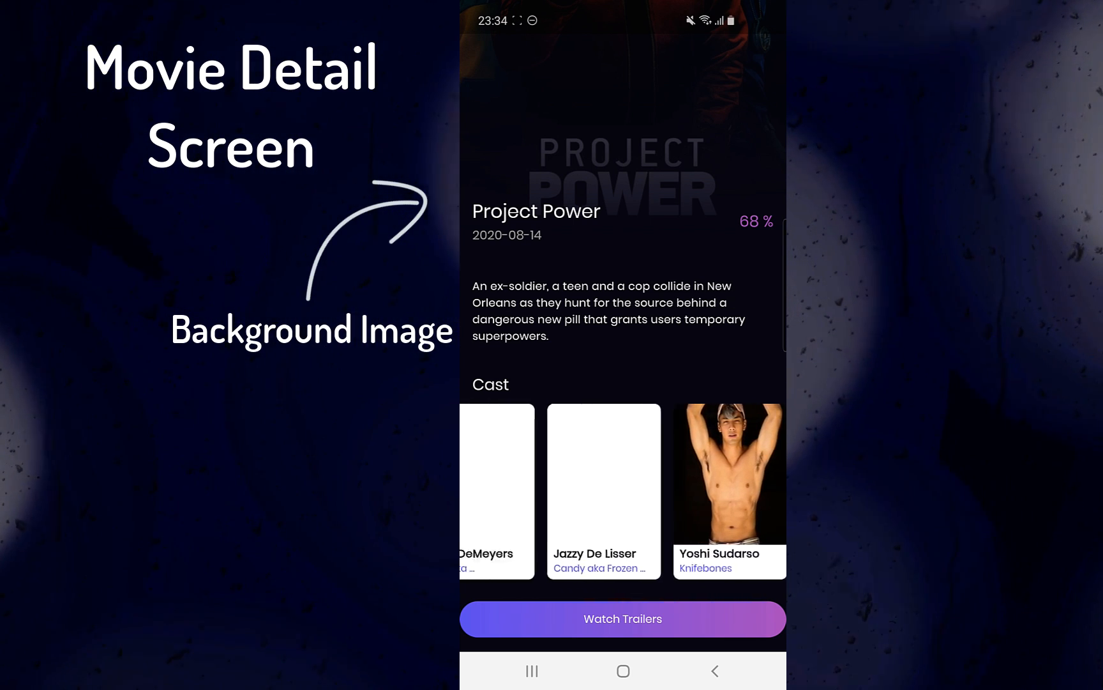
scroll("left", 3)
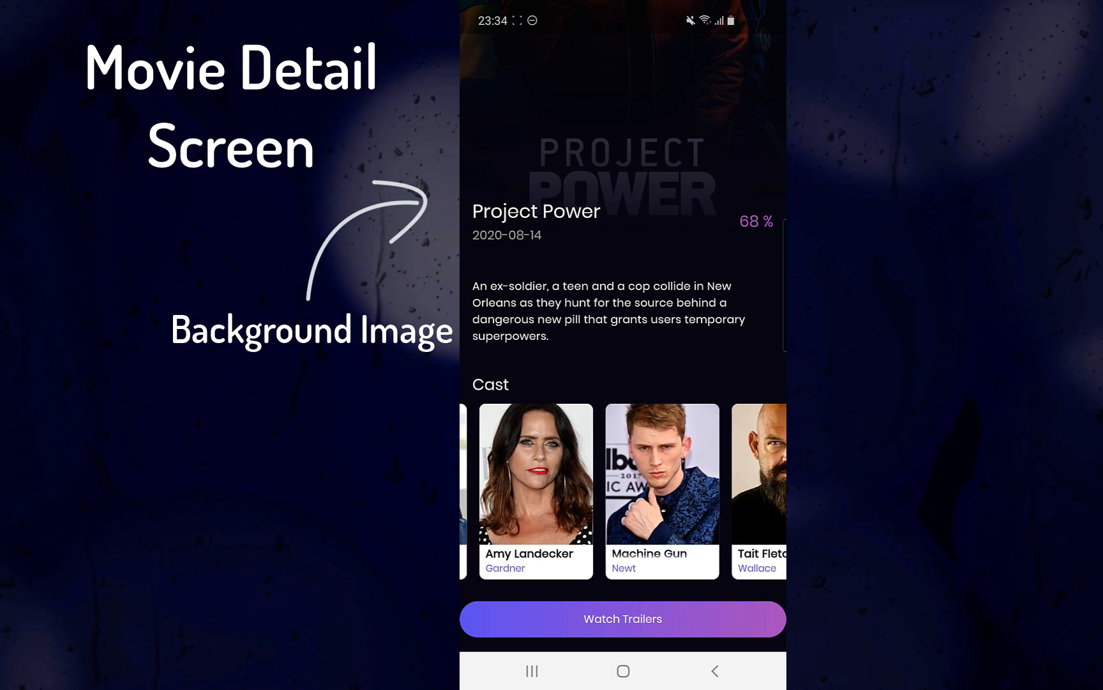
scroll("left", 3)
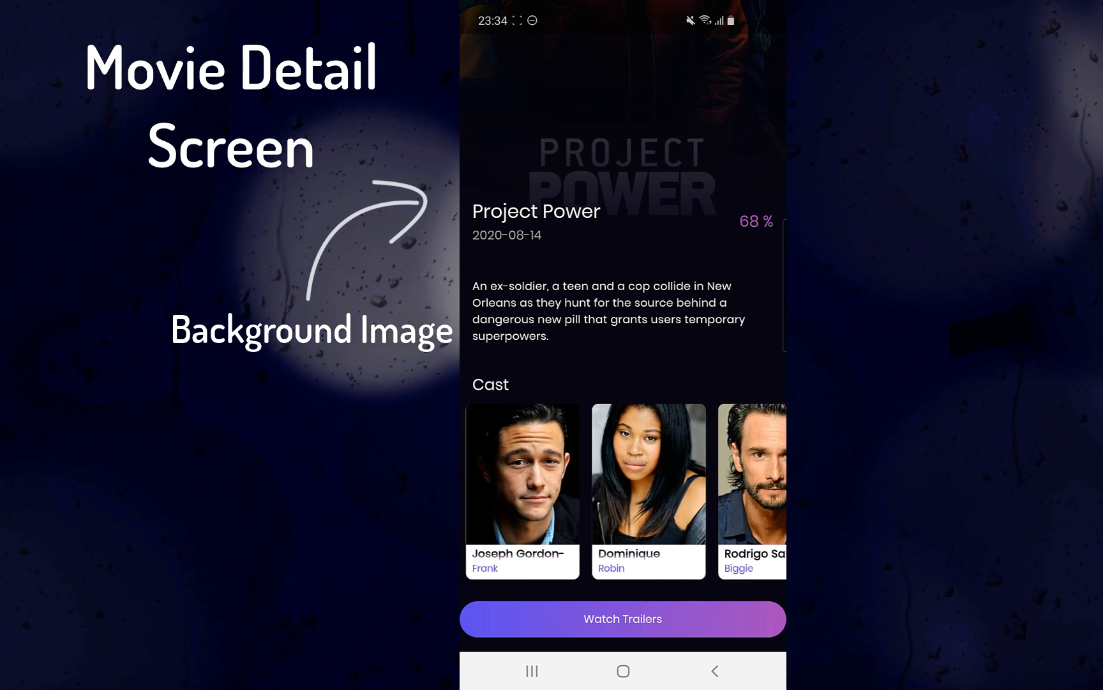
scroll("left", 3)
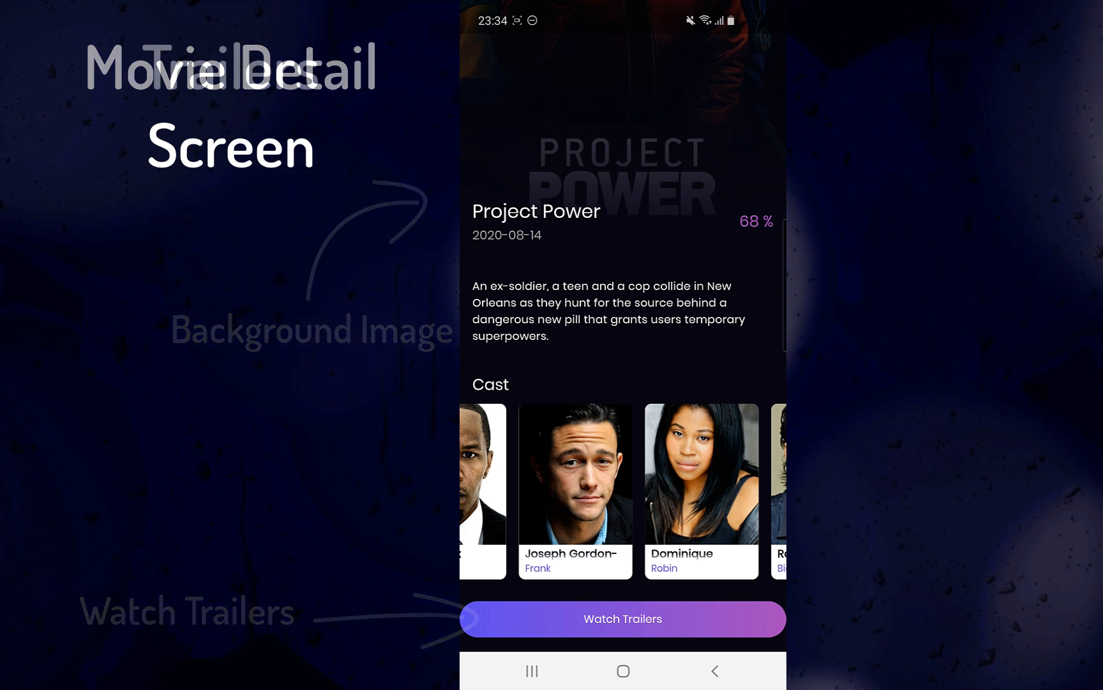
Step: Play the Joseph Gordon Levitt Comic-Con clip from Project Power's trailers, then return home
left_click(622, 619)
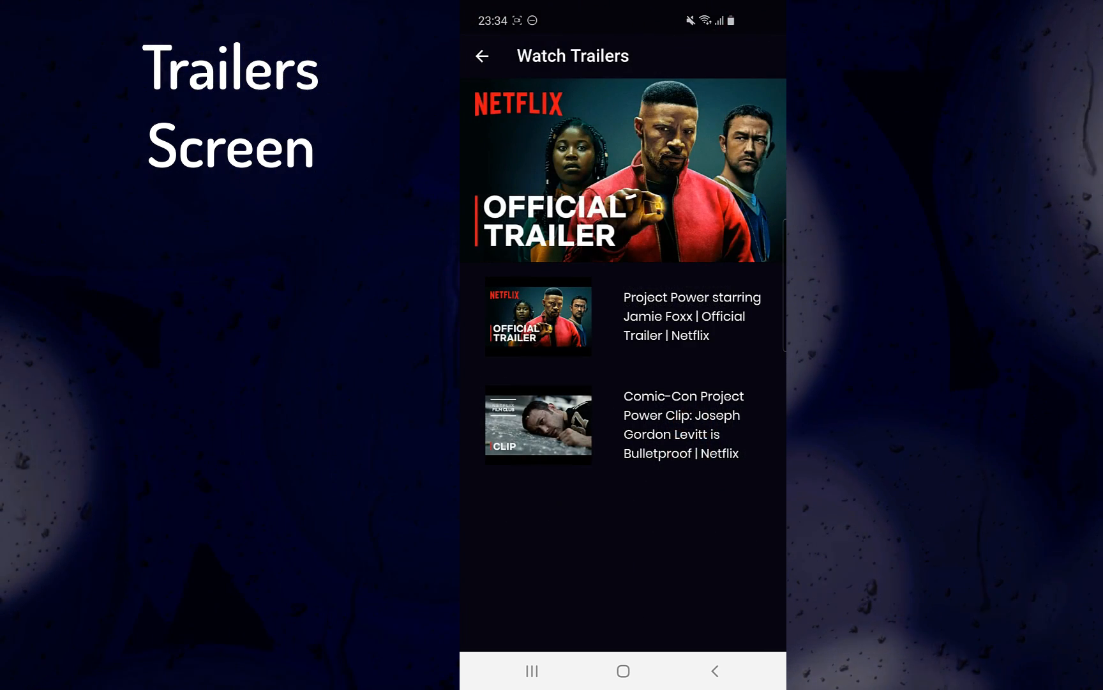
left_click(622, 173)
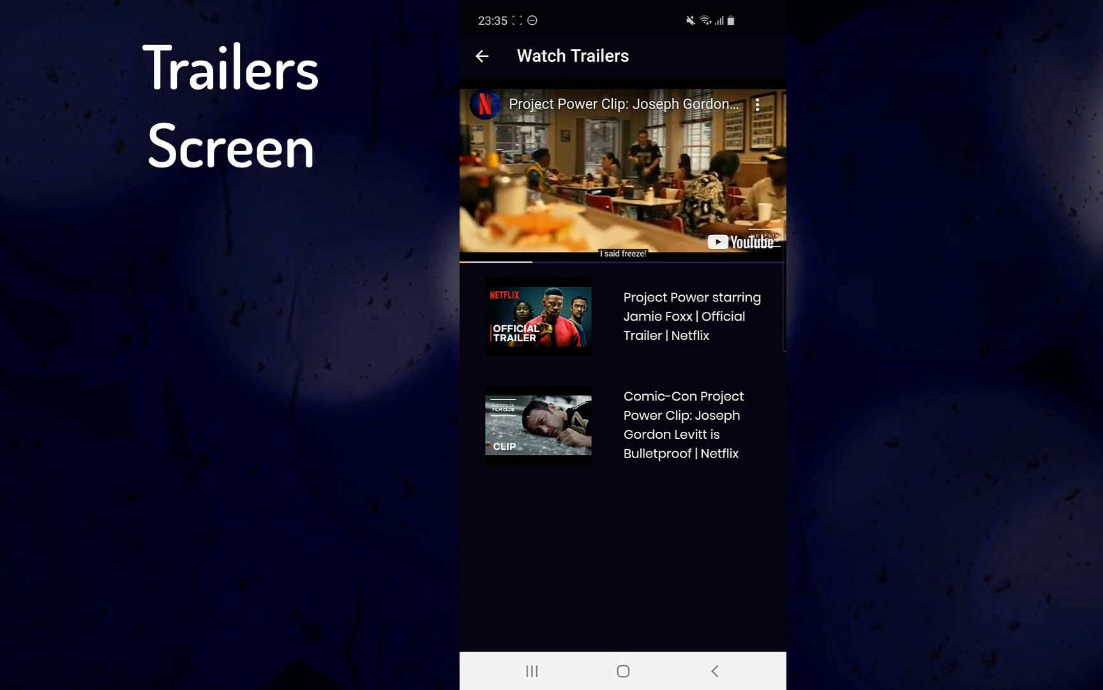
left_click(483, 55)
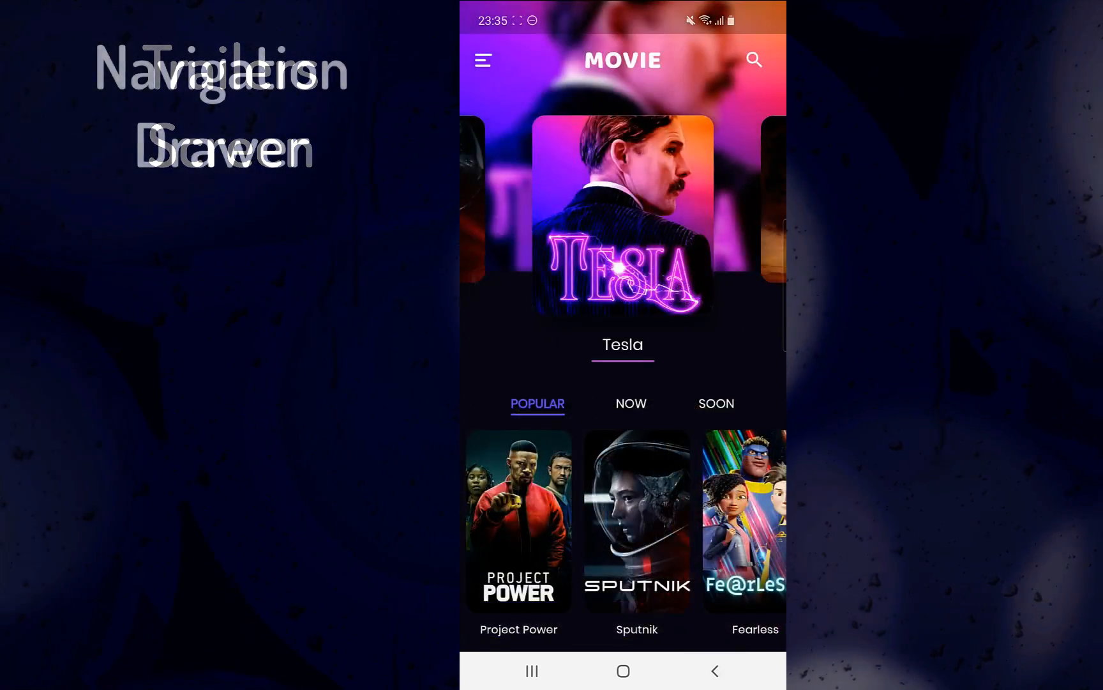
Step: Open Favorite Movies from the side menu and scroll through the saved movies
left_click(483, 59)
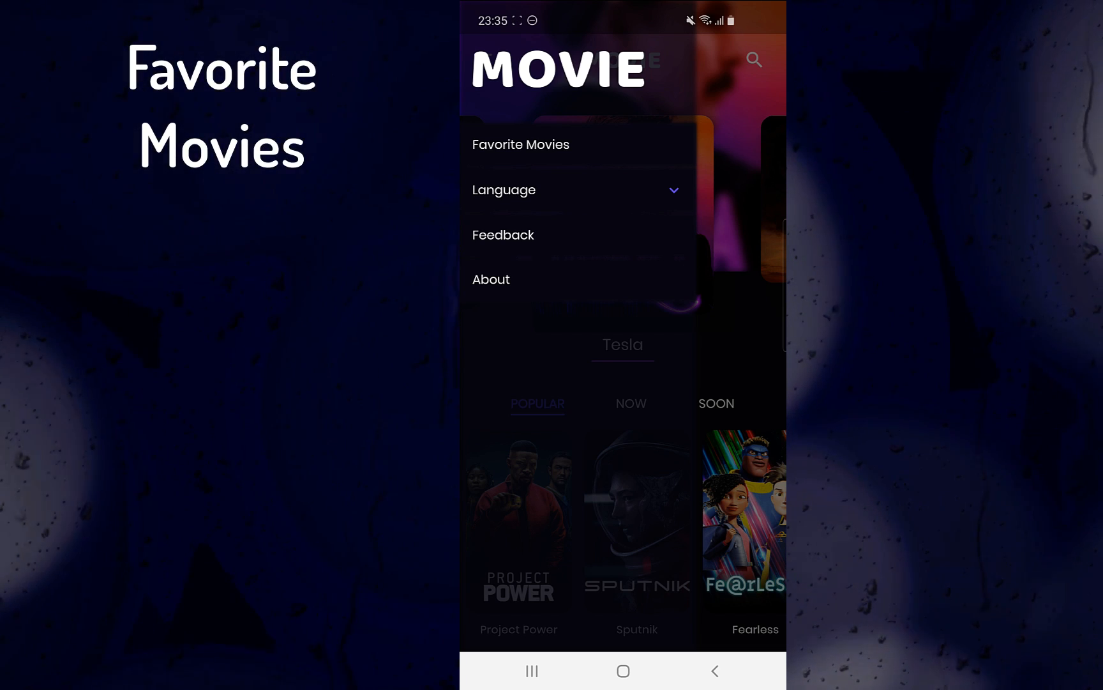
left_click(519, 144)
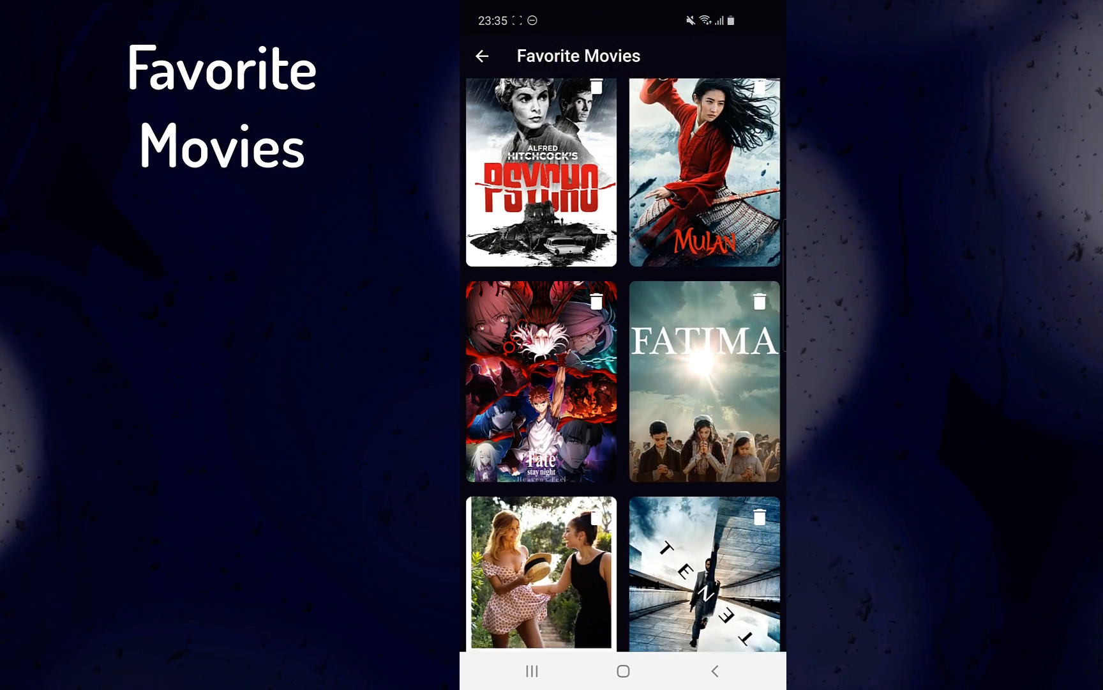
scroll("down", 3)
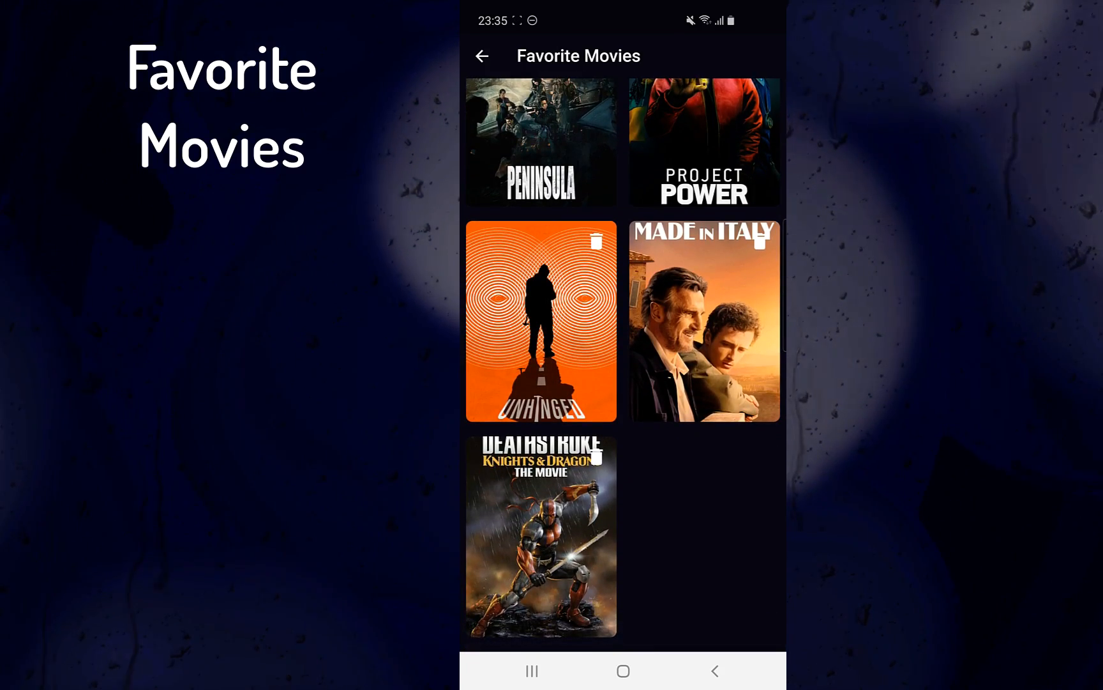
scroll("down", 3)
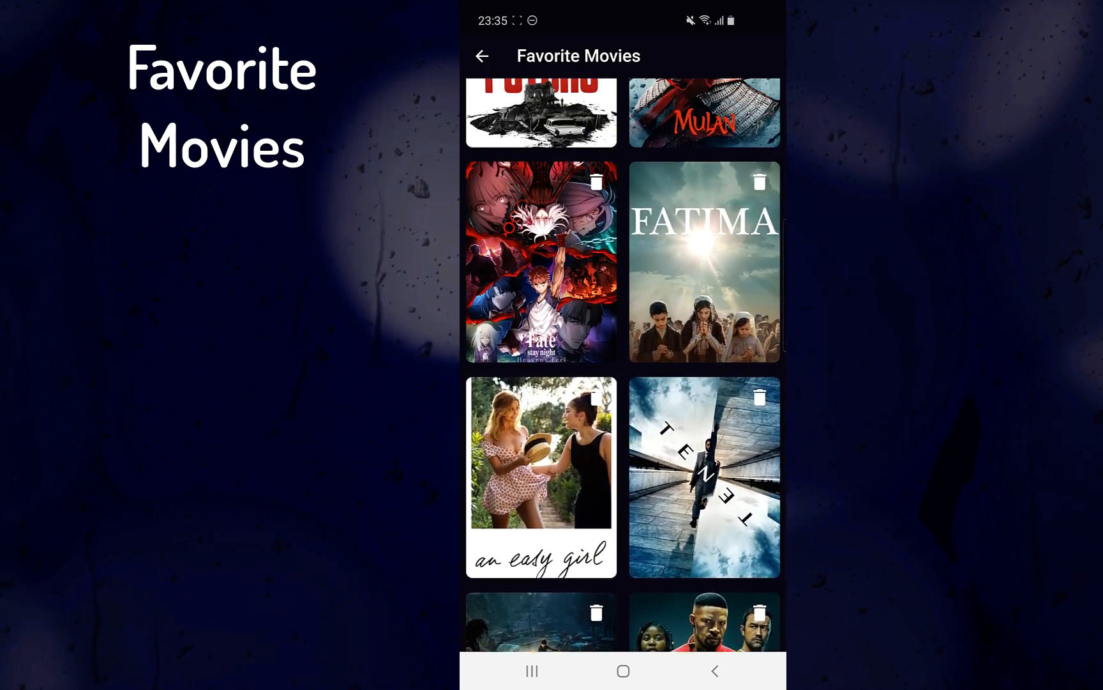
scroll("up", 3)
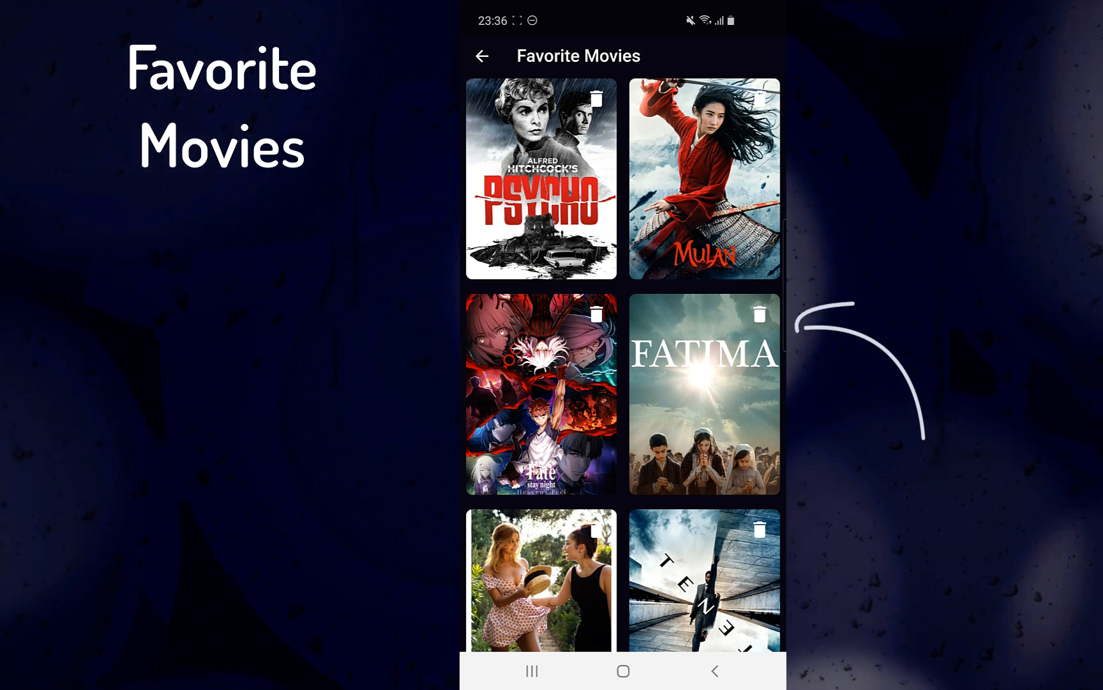
scroll("down", 3)
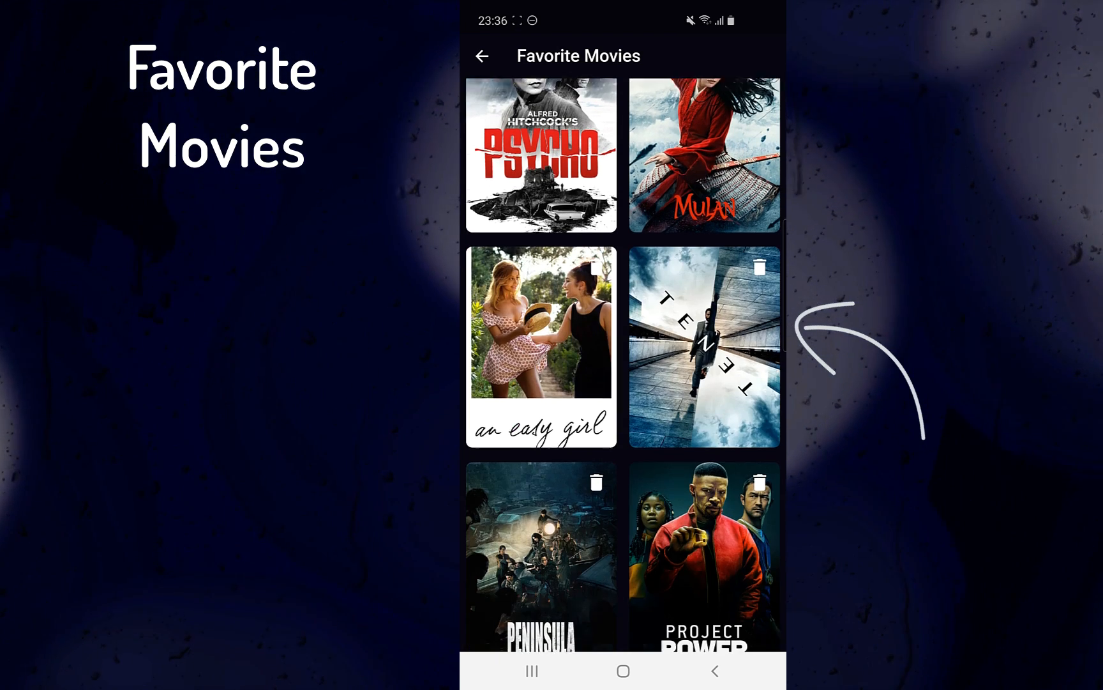
scroll("down", 3)
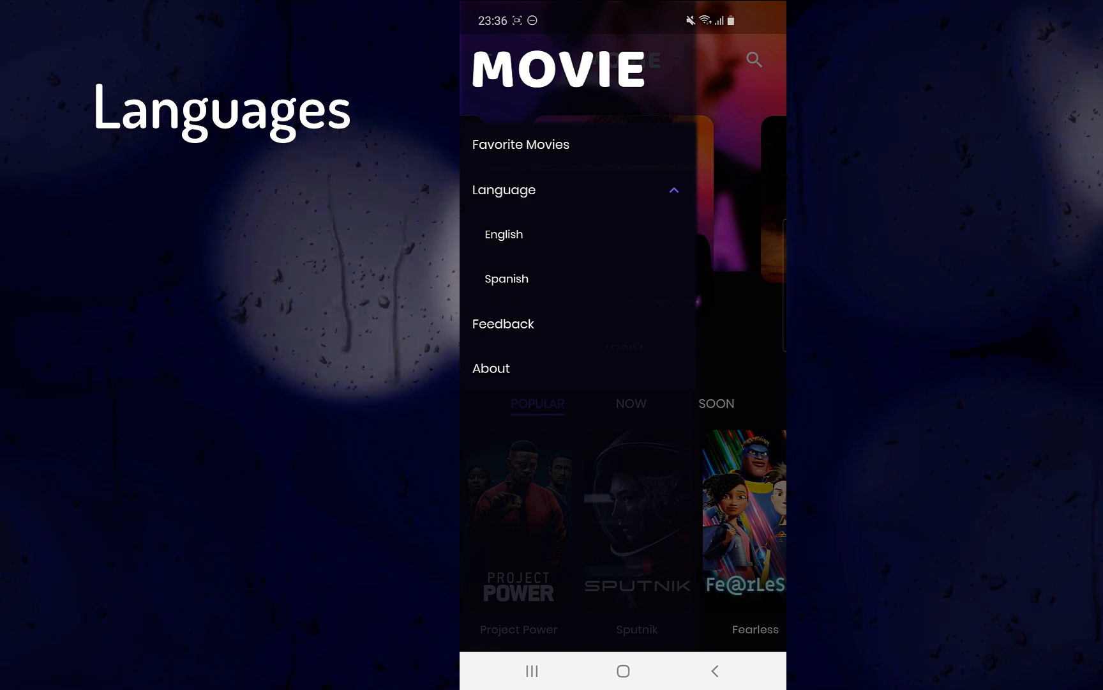
Step: Set the app language to Spanish, try Feedback, and reopen About as 'Acerca de'
left_click(506, 278)
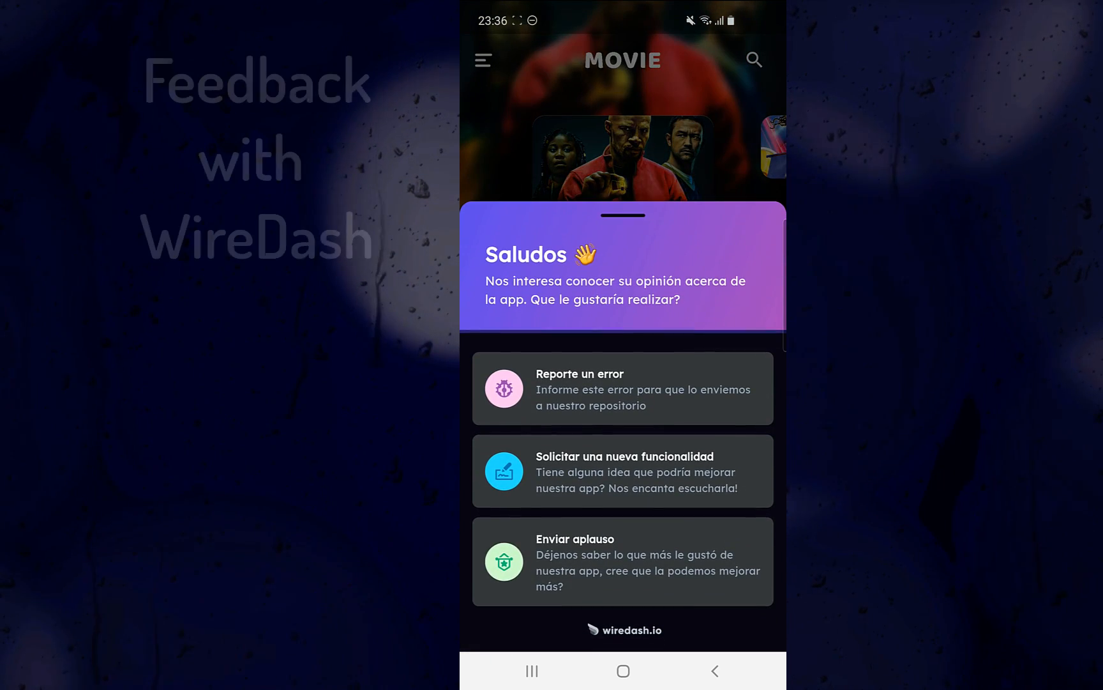
left_click(621, 389)
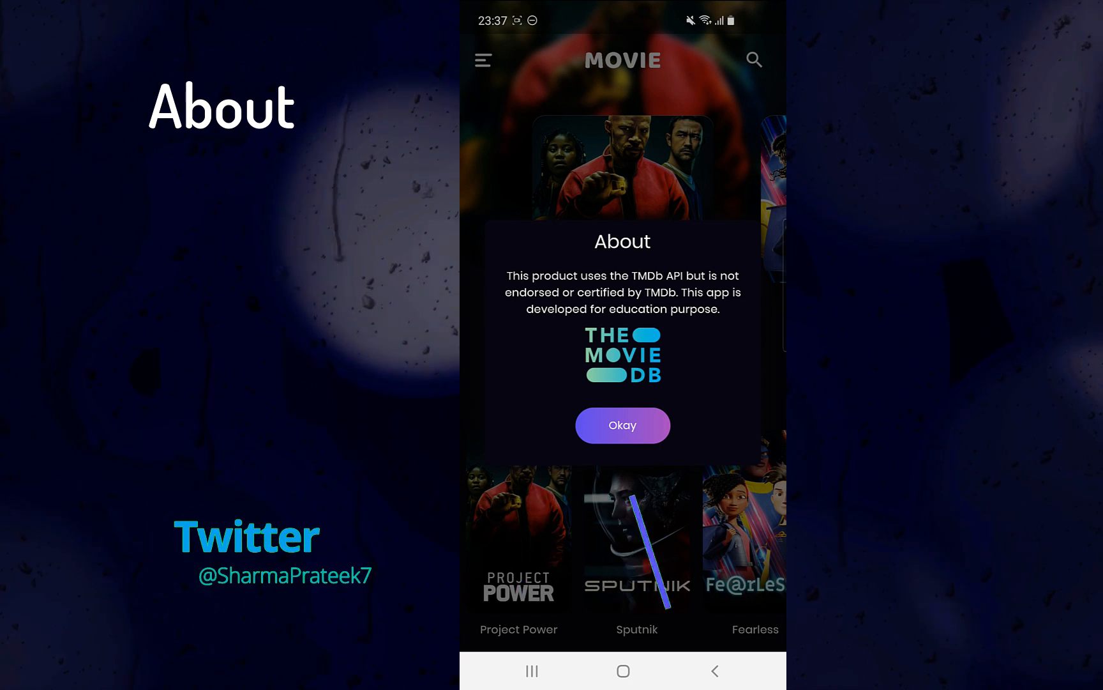
left_click(622, 424)
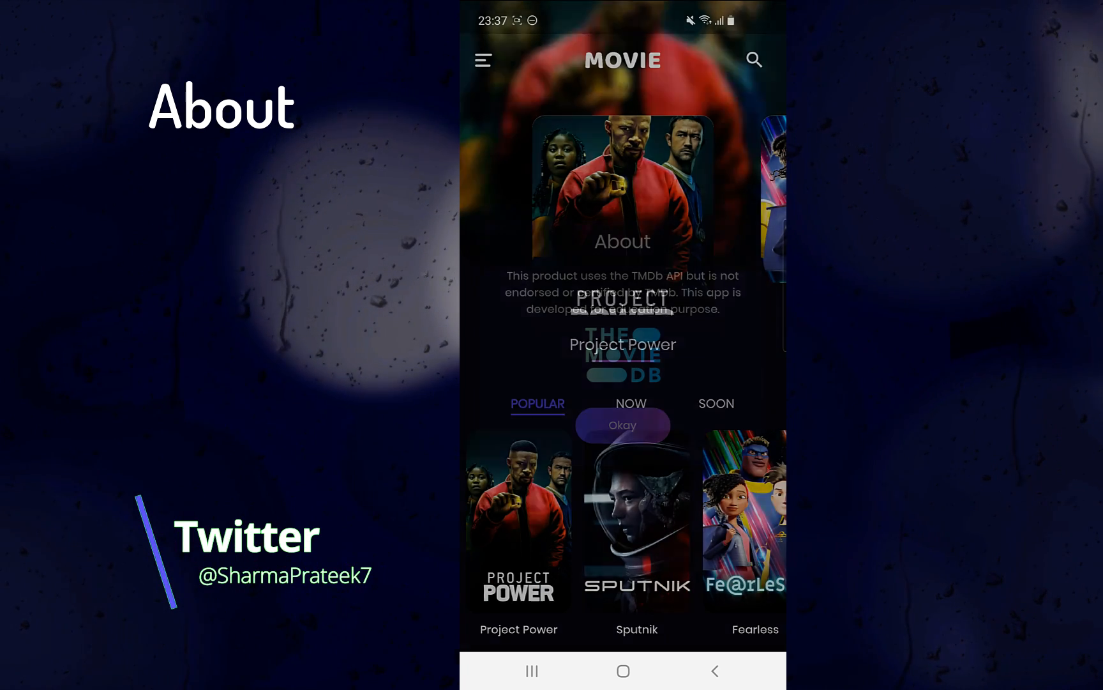
left_click(484, 60)
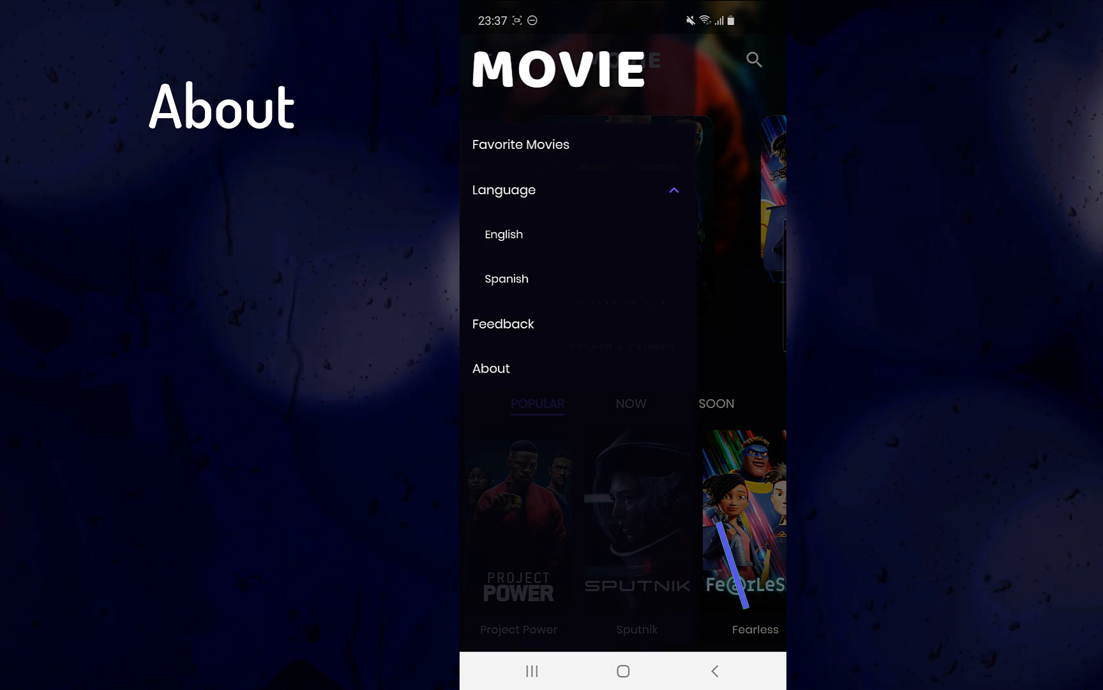
left_click(490, 367)
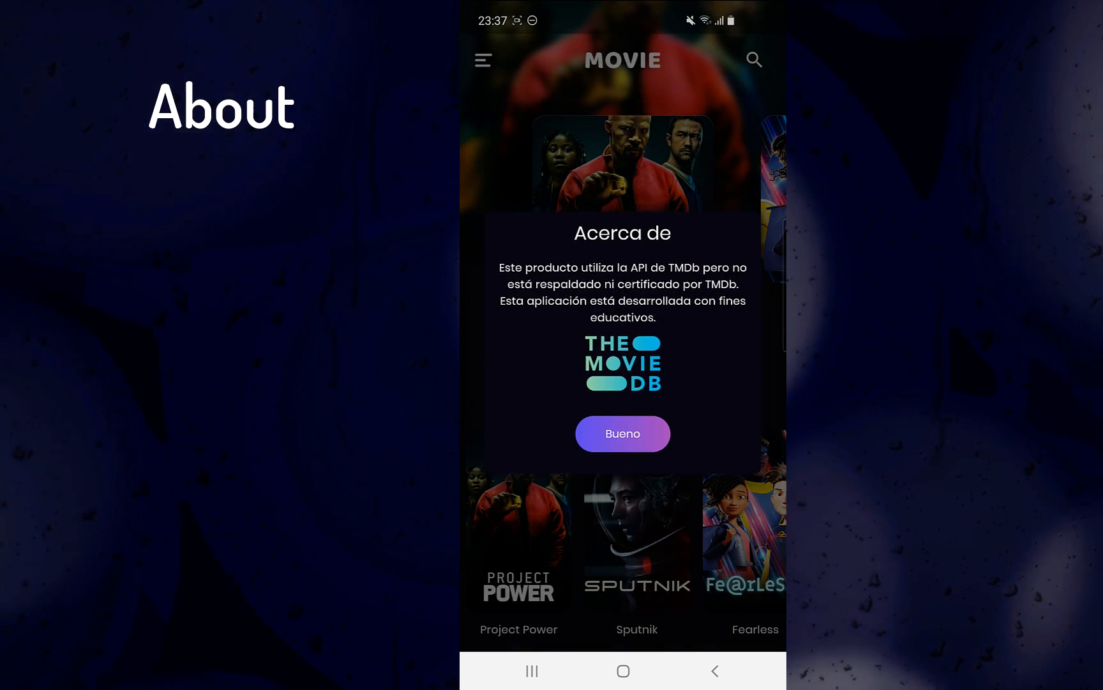
left_click(622, 433)
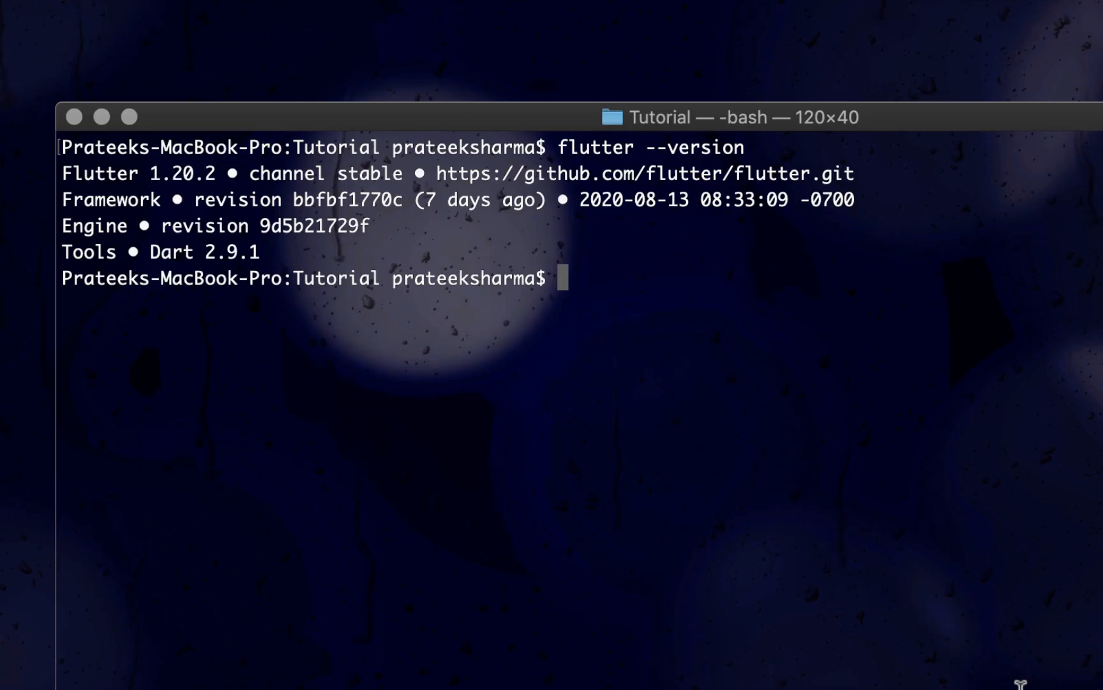
Step: Run 'flutter create movieapp', move into it, and open it with 'code .'
type("flu")
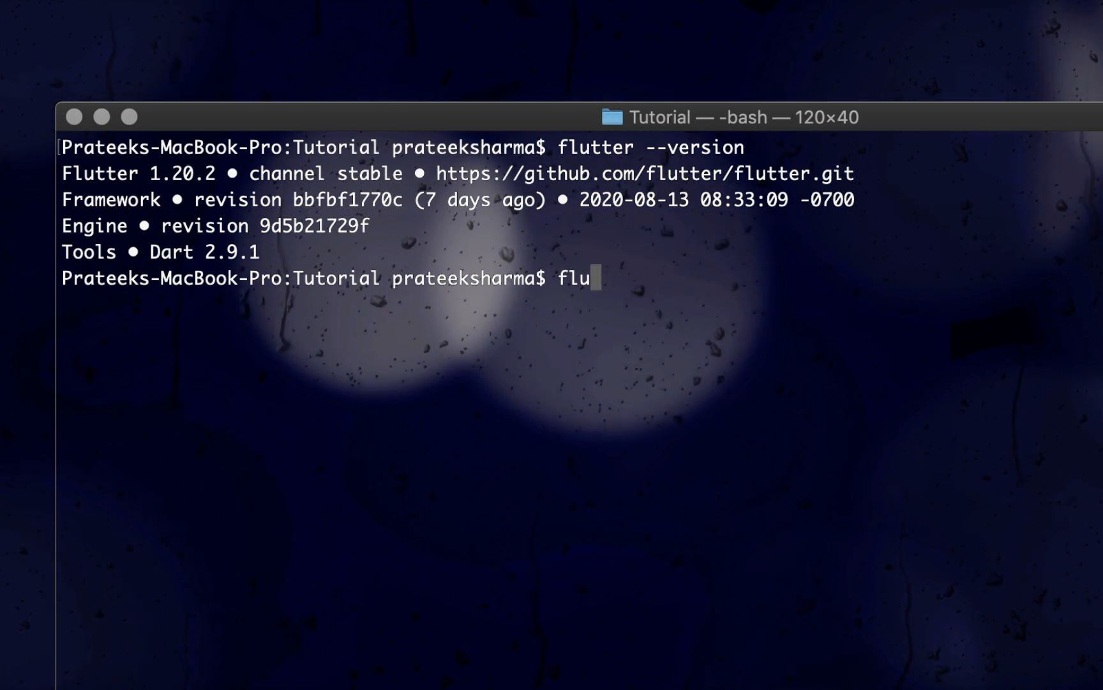
type("tter crea")
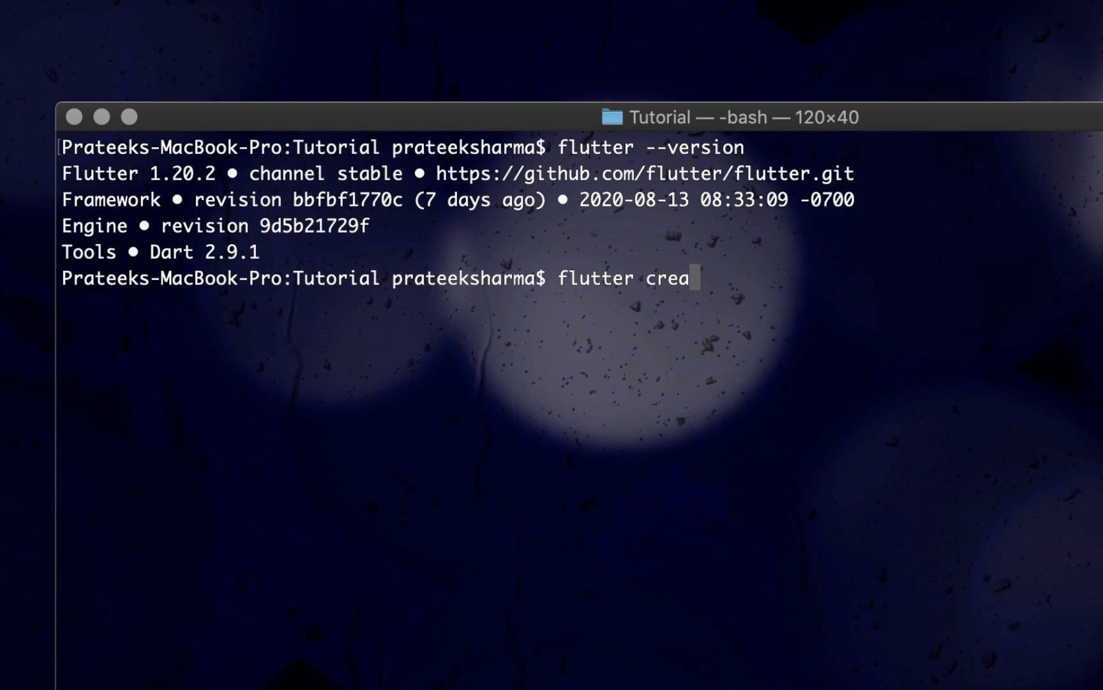
type("te movi")
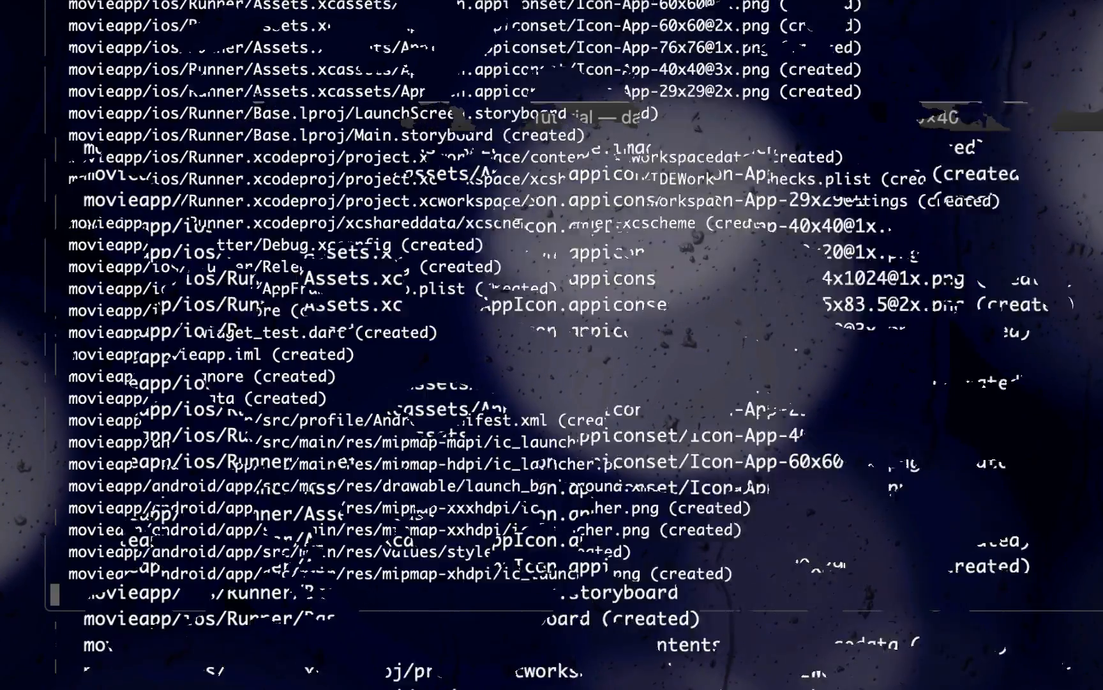
scroll("down", 3)
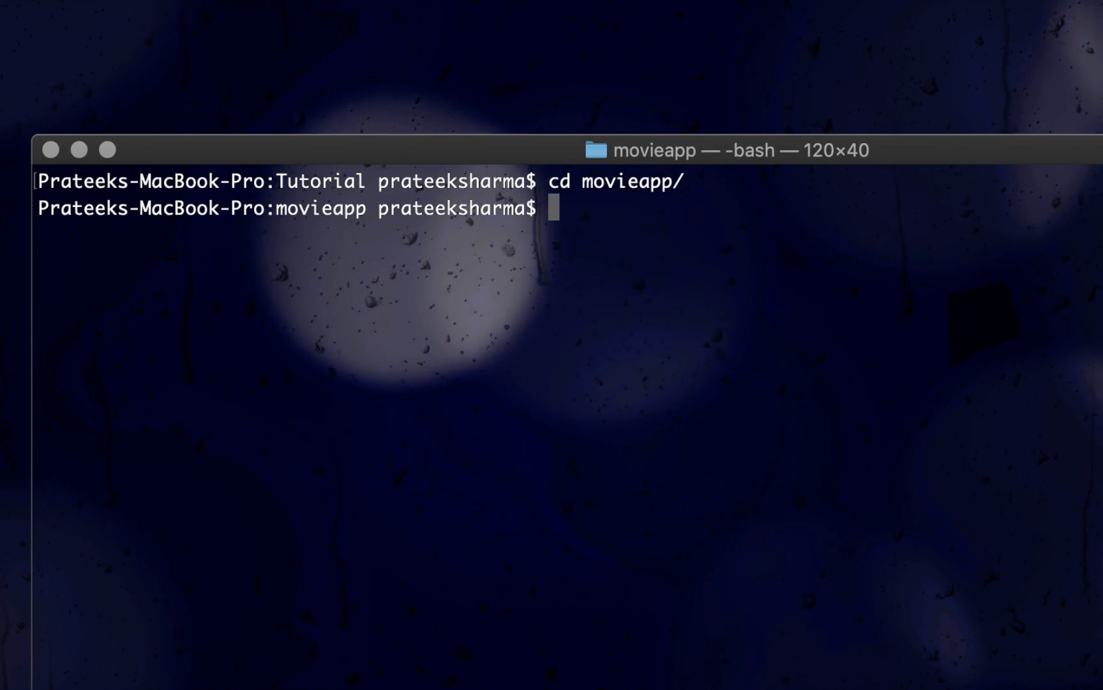
type("code")
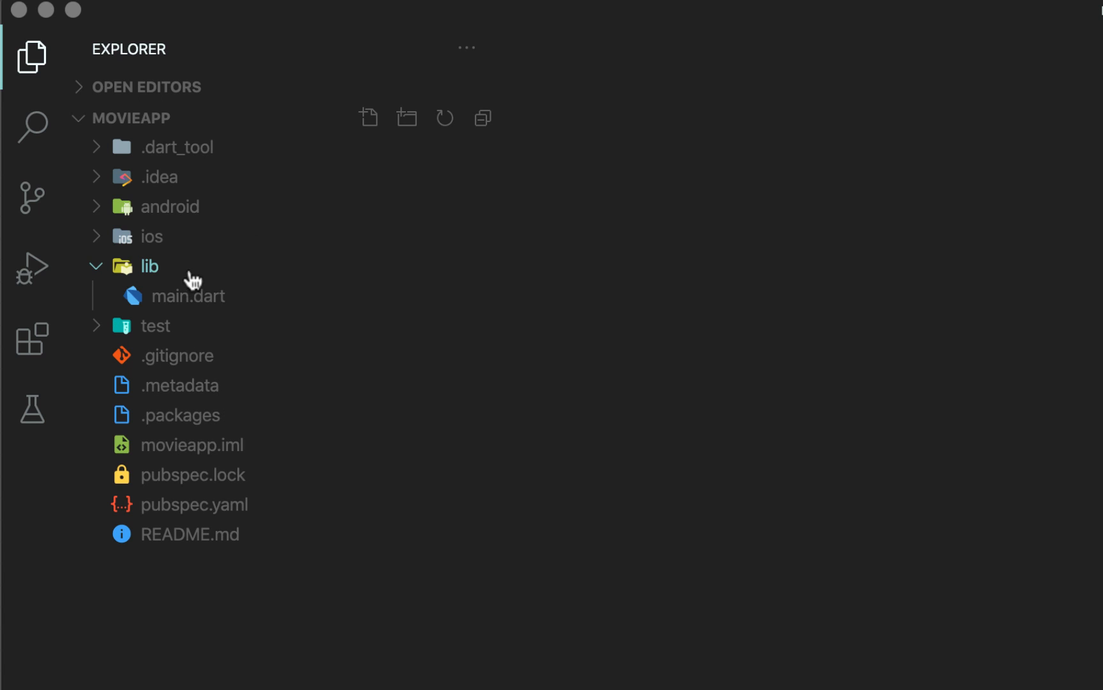
Step: Name the presentation folder and add widgets and blocs subfolders inside it
type("p")
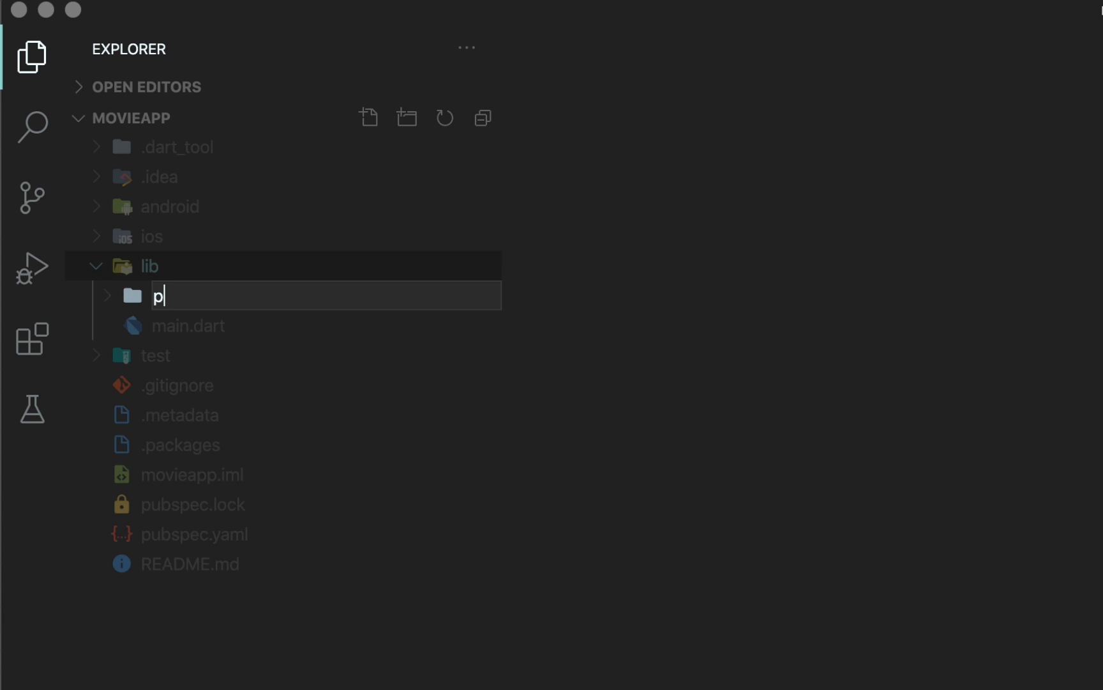
type("resenta")
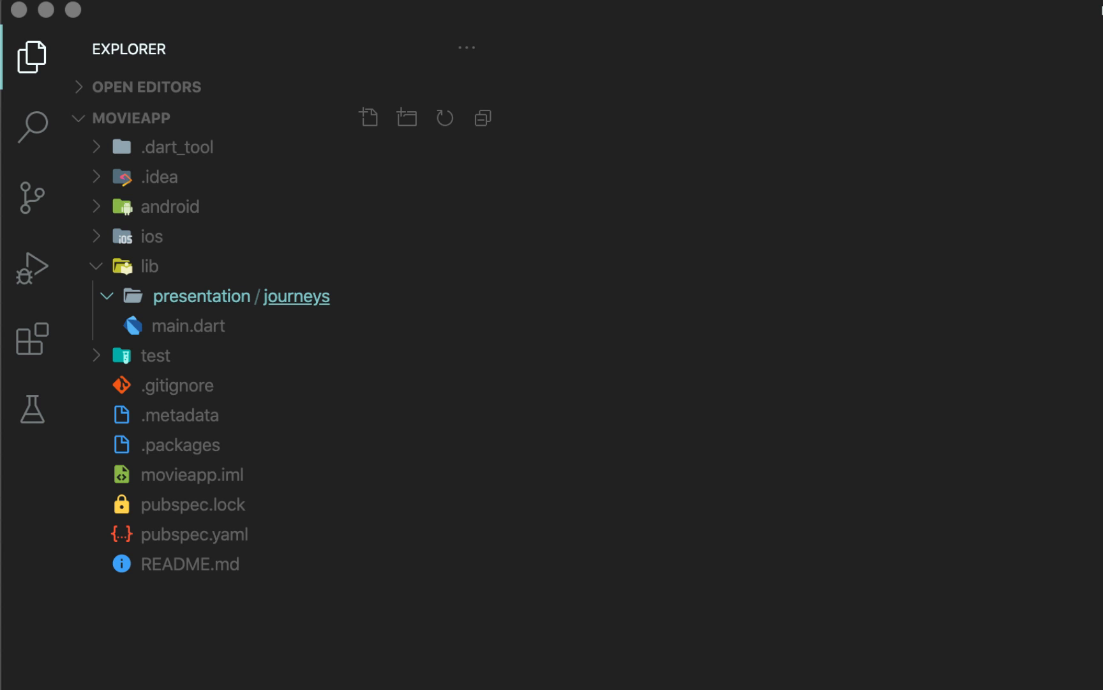
left_click(107, 295)
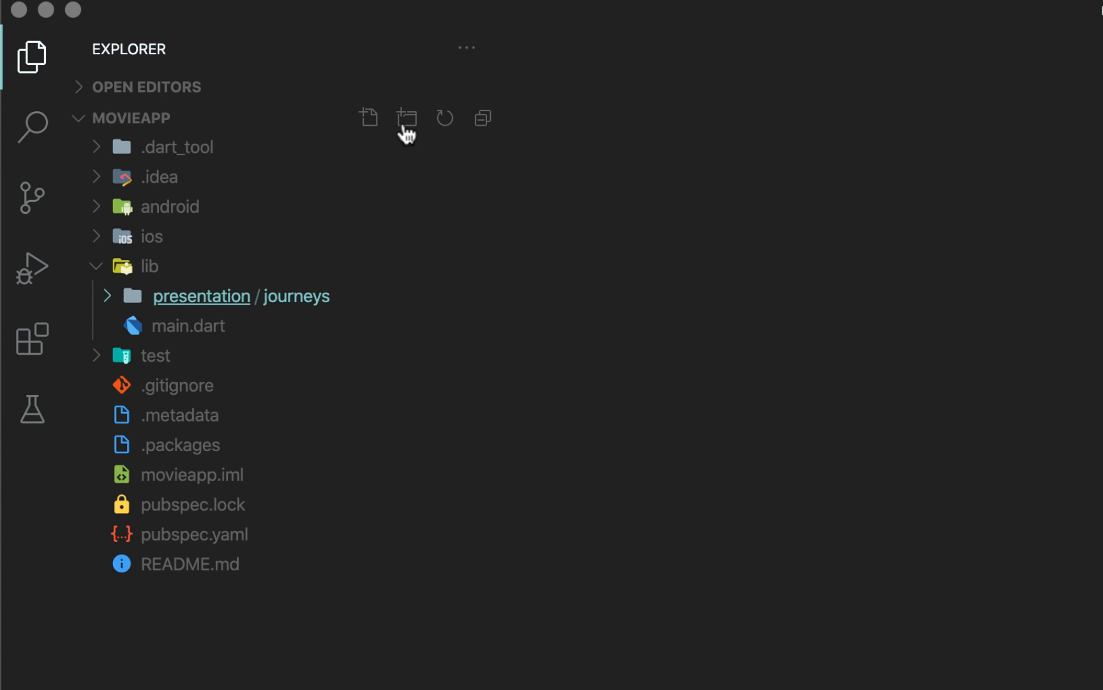
type("wi")
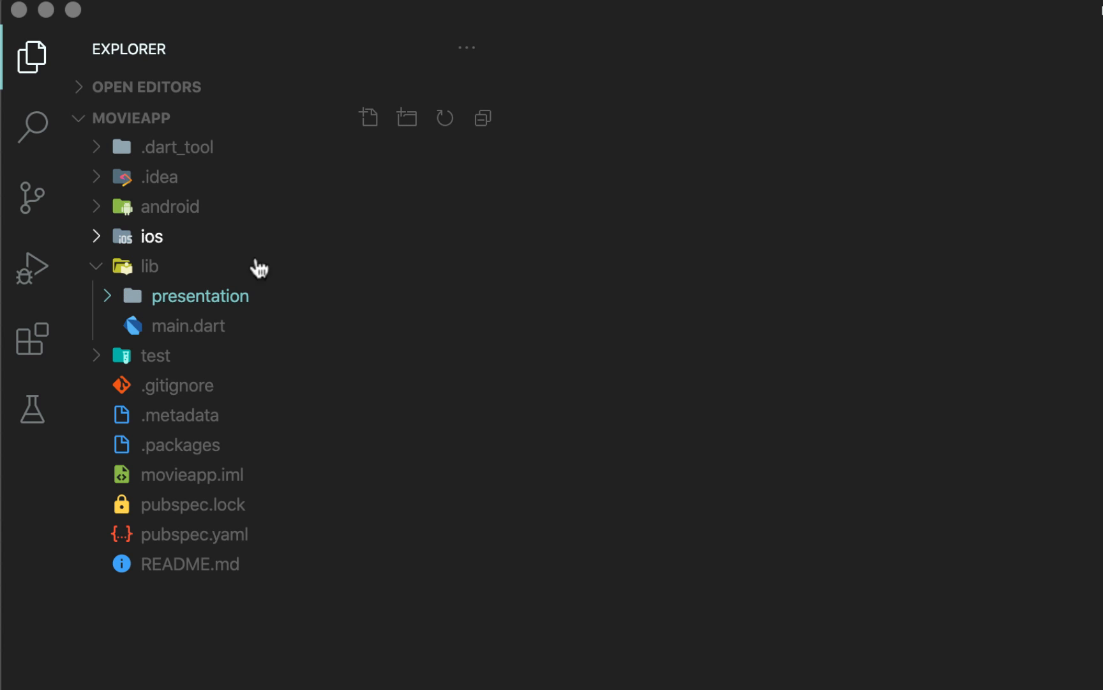
type("b")
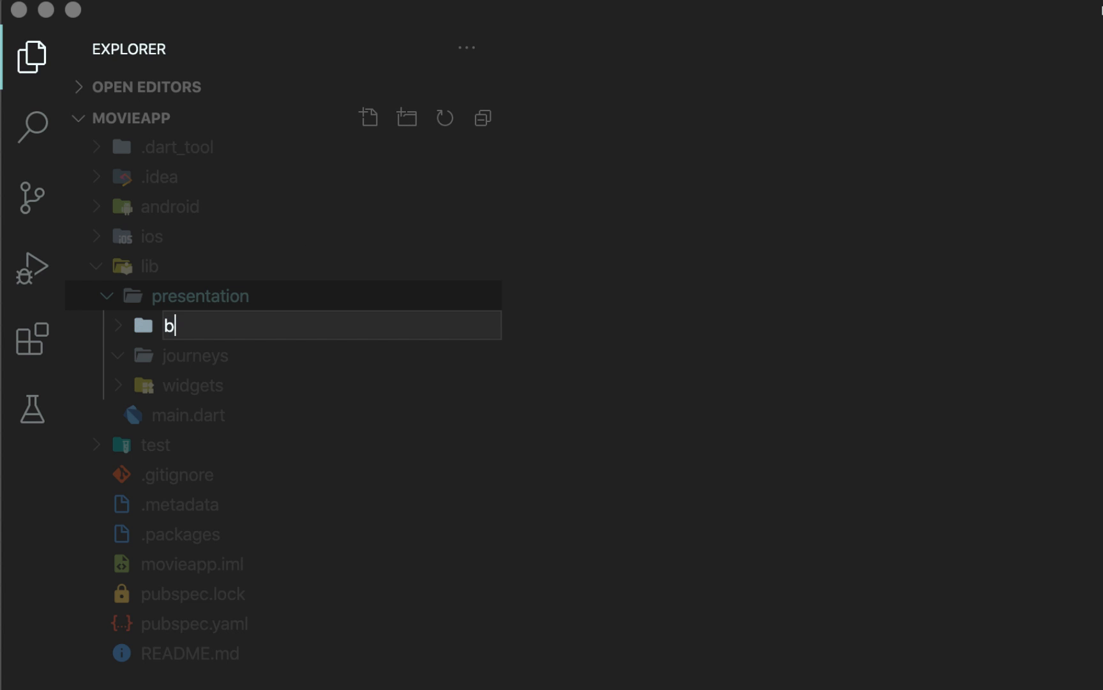
type("locs")
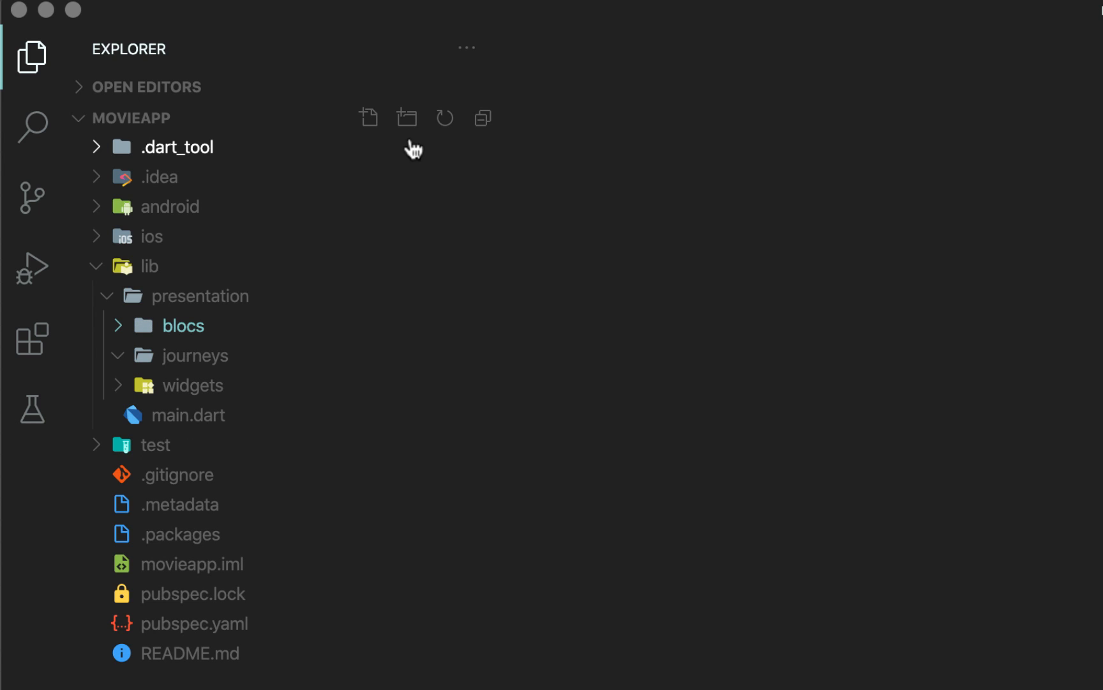
left_click(200, 295)
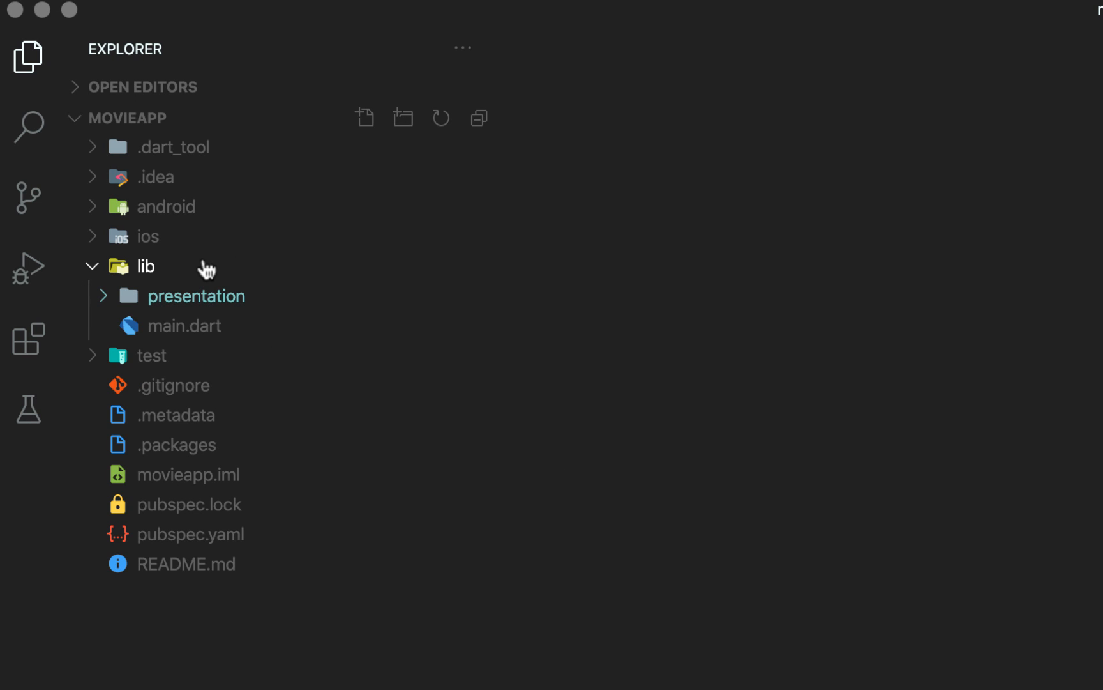
Step: Create lib/data and add its data_sources and repositories subfolders
type("data")
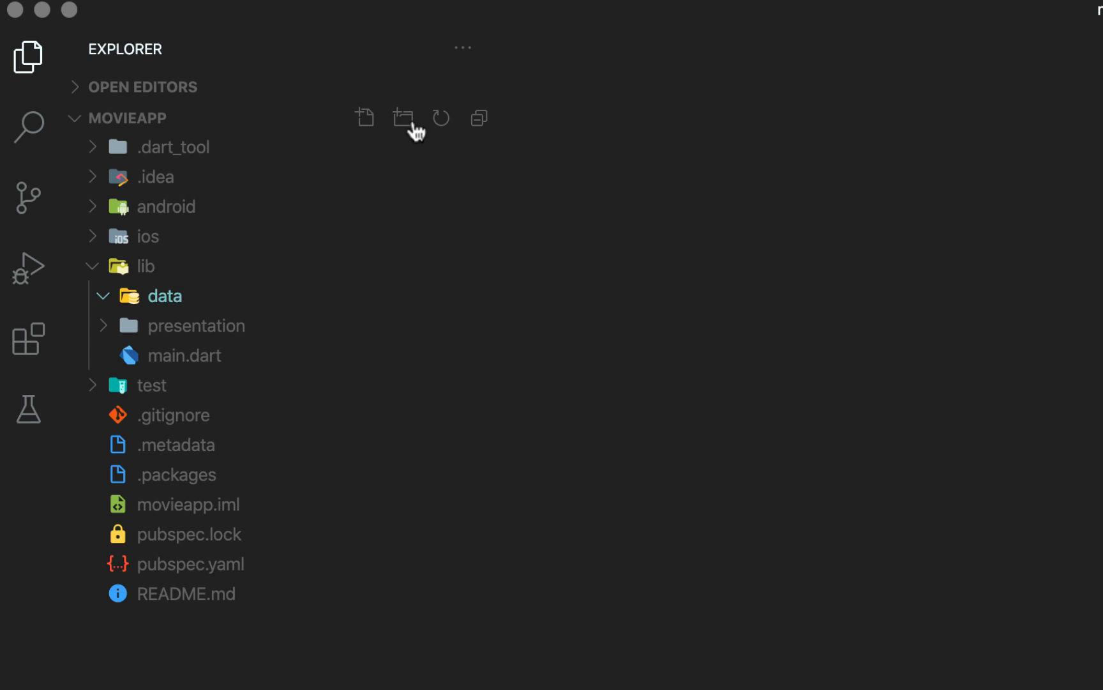
left_click(403, 117)
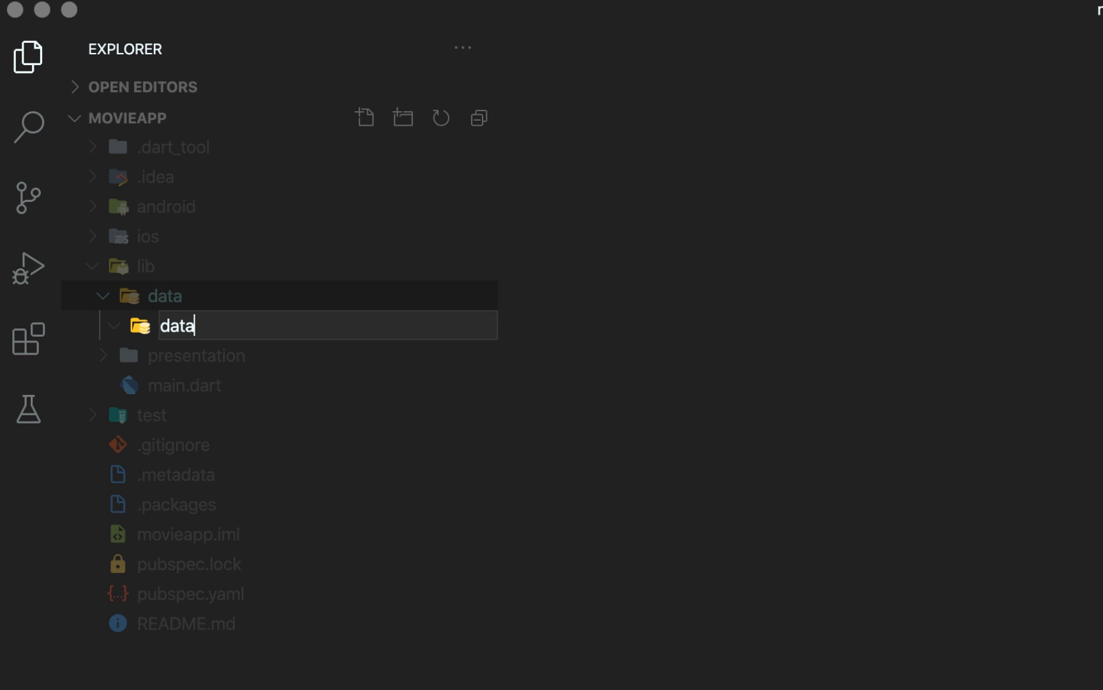
type("_source")
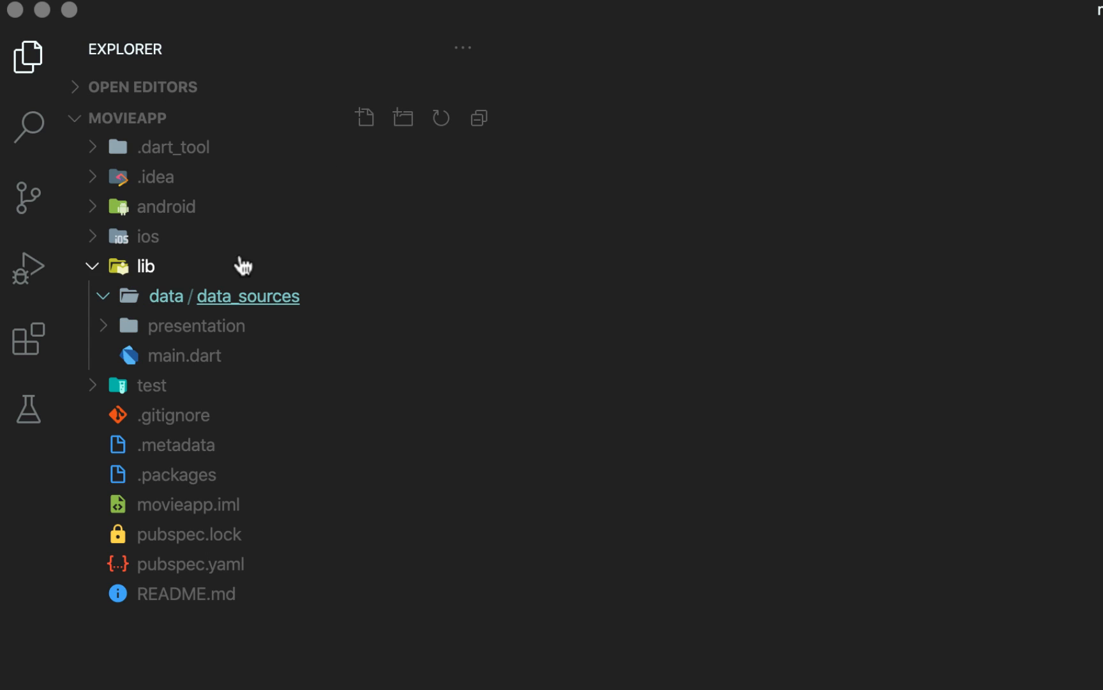
left_click(403, 117)
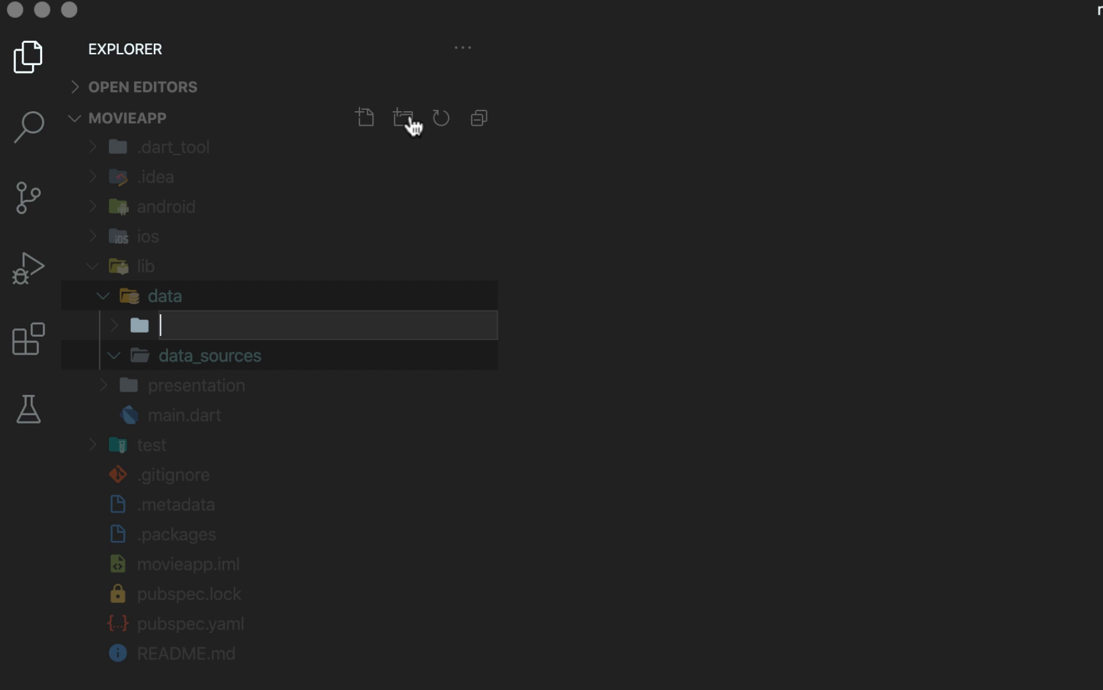
type("rep")
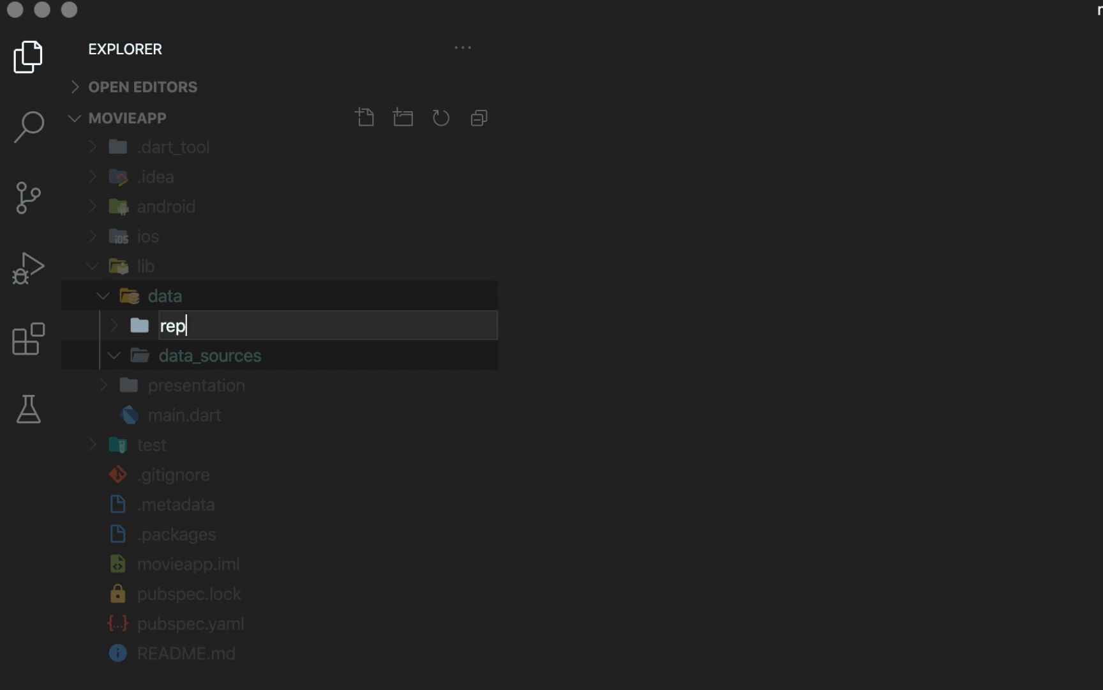
type("ositories")
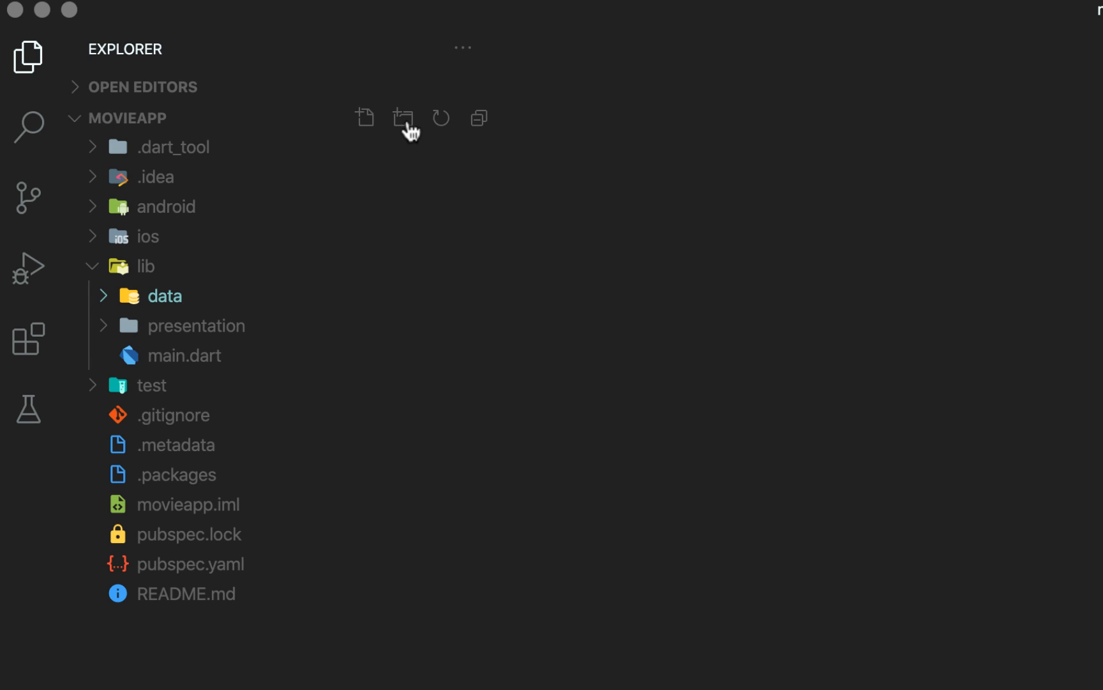
left_click(403, 118)
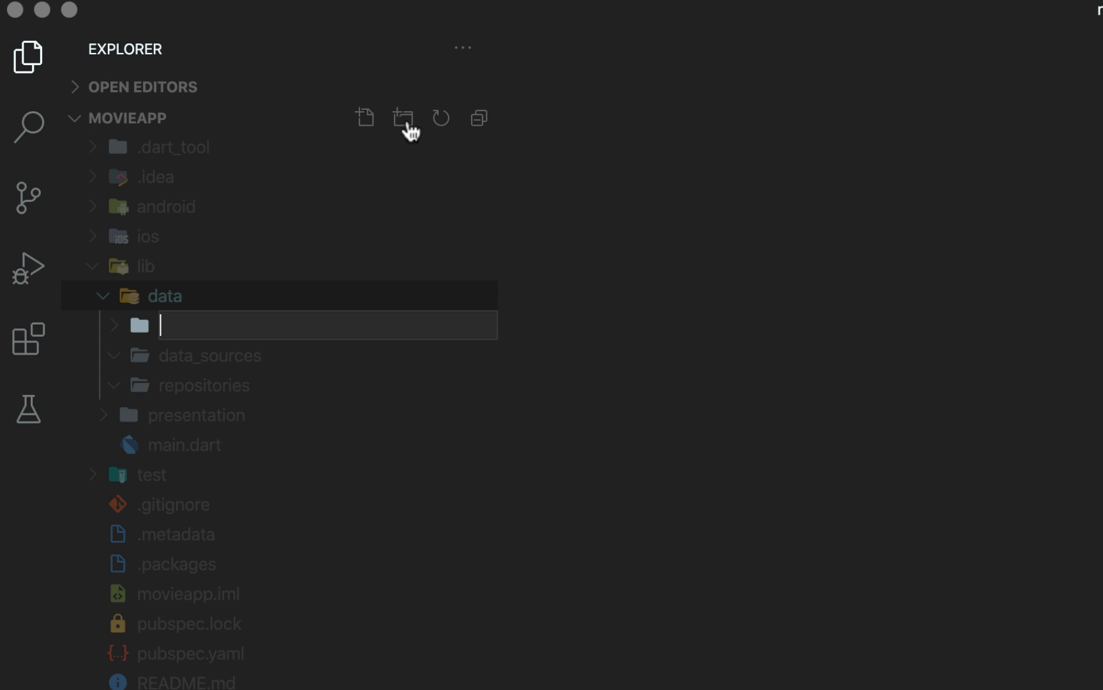
Step: Name the new data subfolder 'models' and add another named 'table'
type("models")
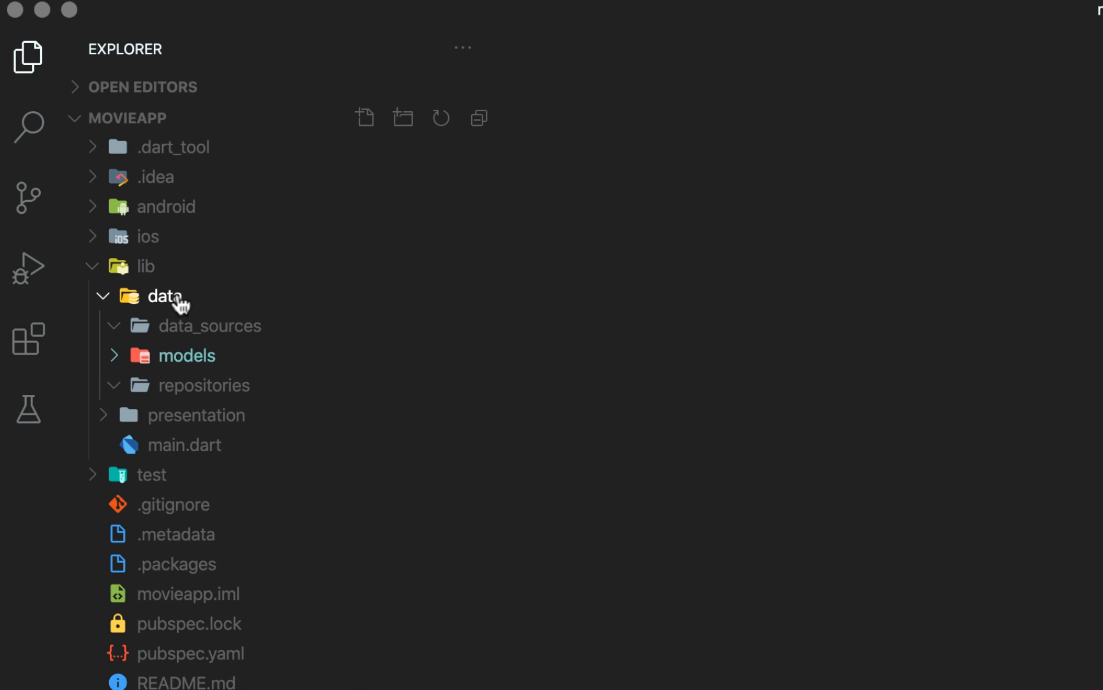
left_click(403, 117)
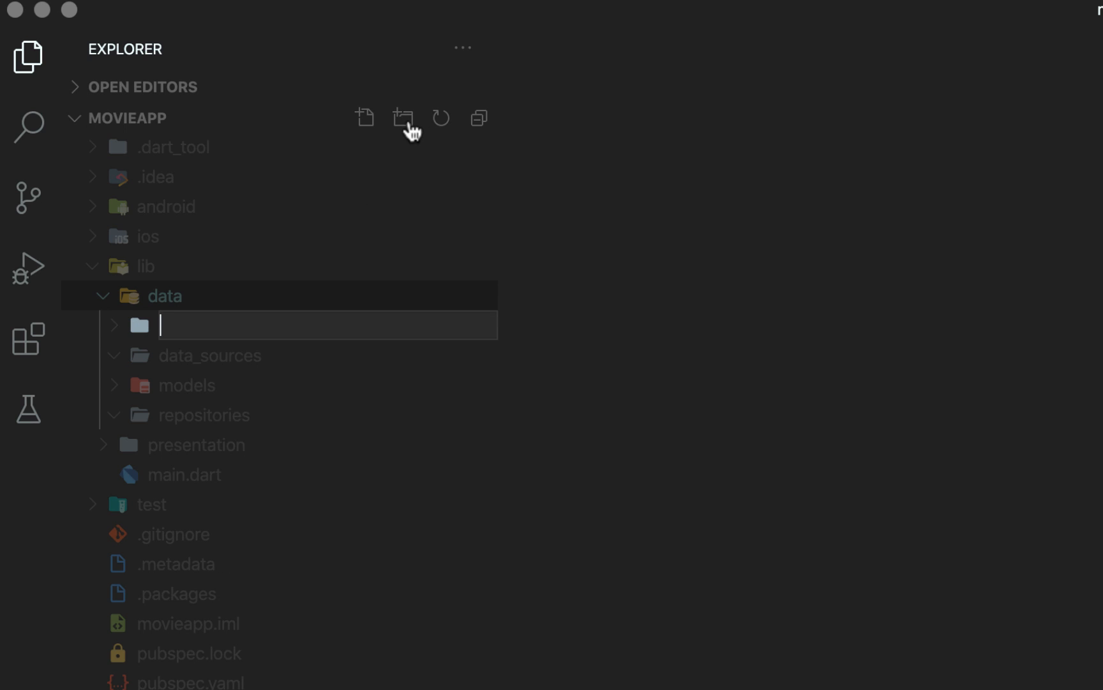
type("tables")
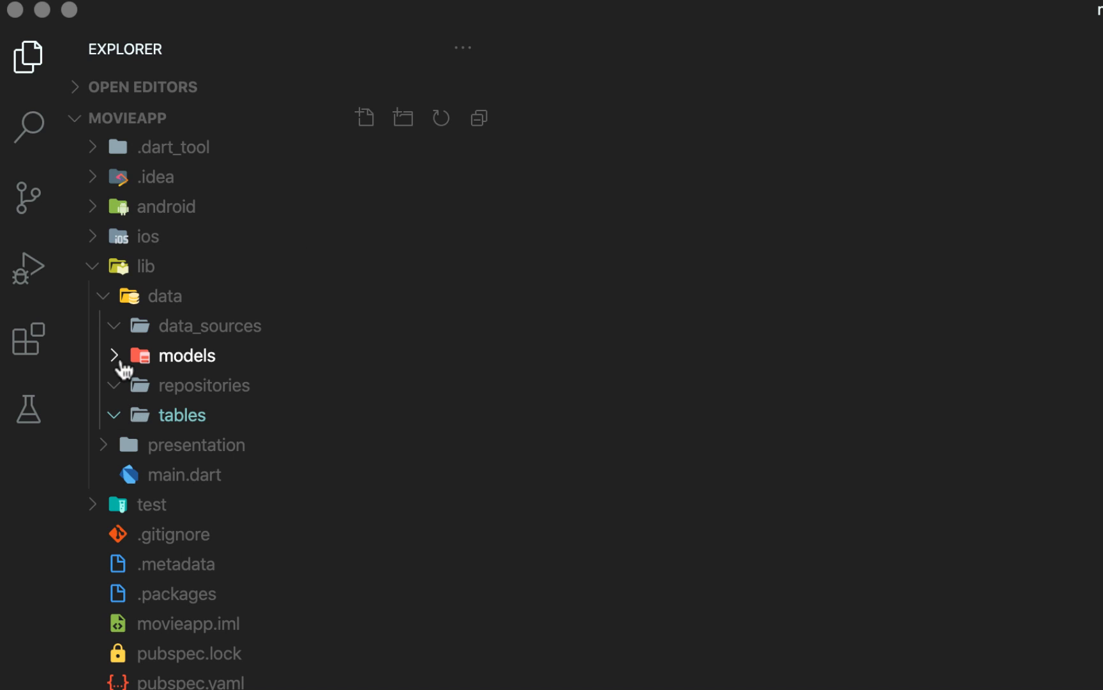
Step: Collapse and re-expand data, then start another folder, typing 'core'
left_click(164, 295)
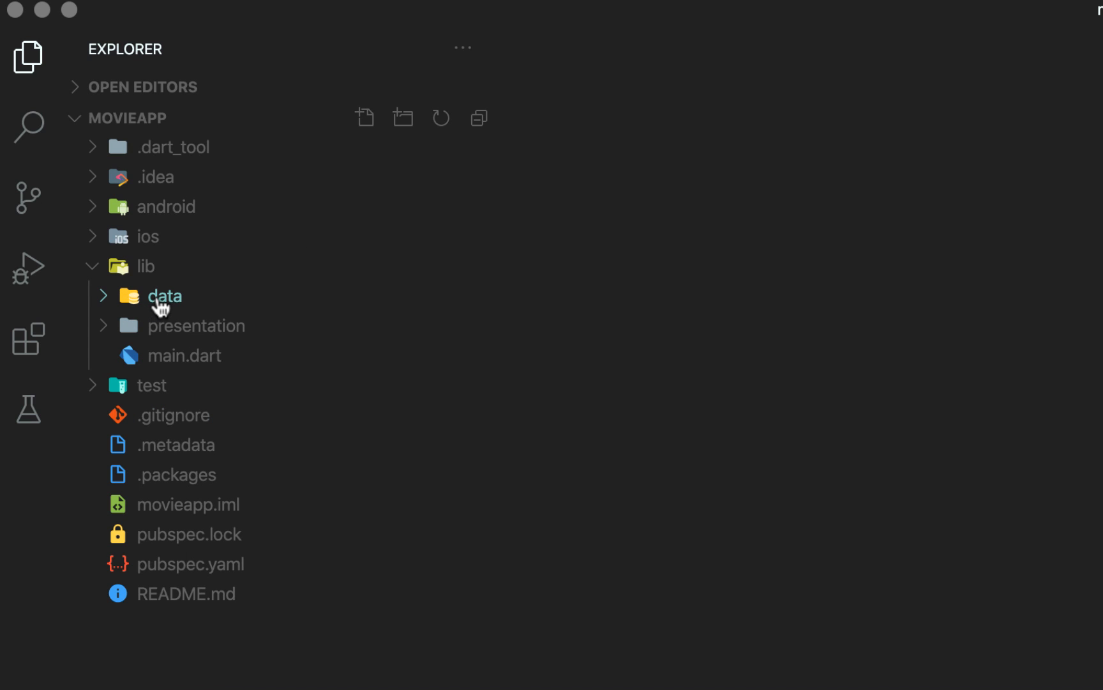
left_click(165, 295)
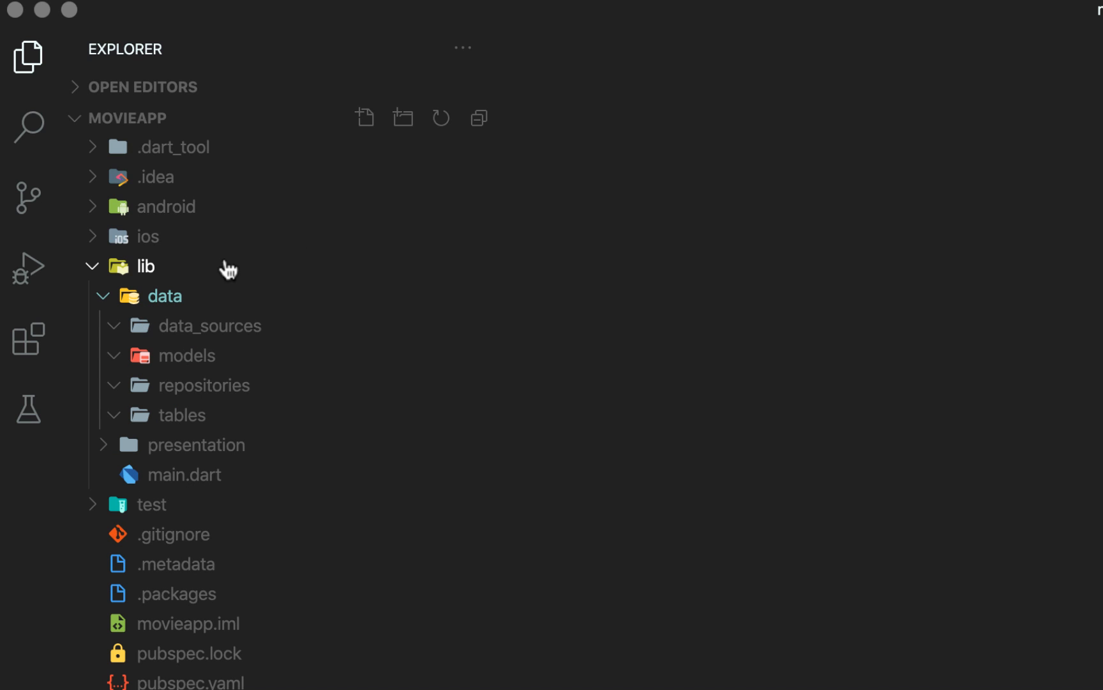
left_click(403, 117)
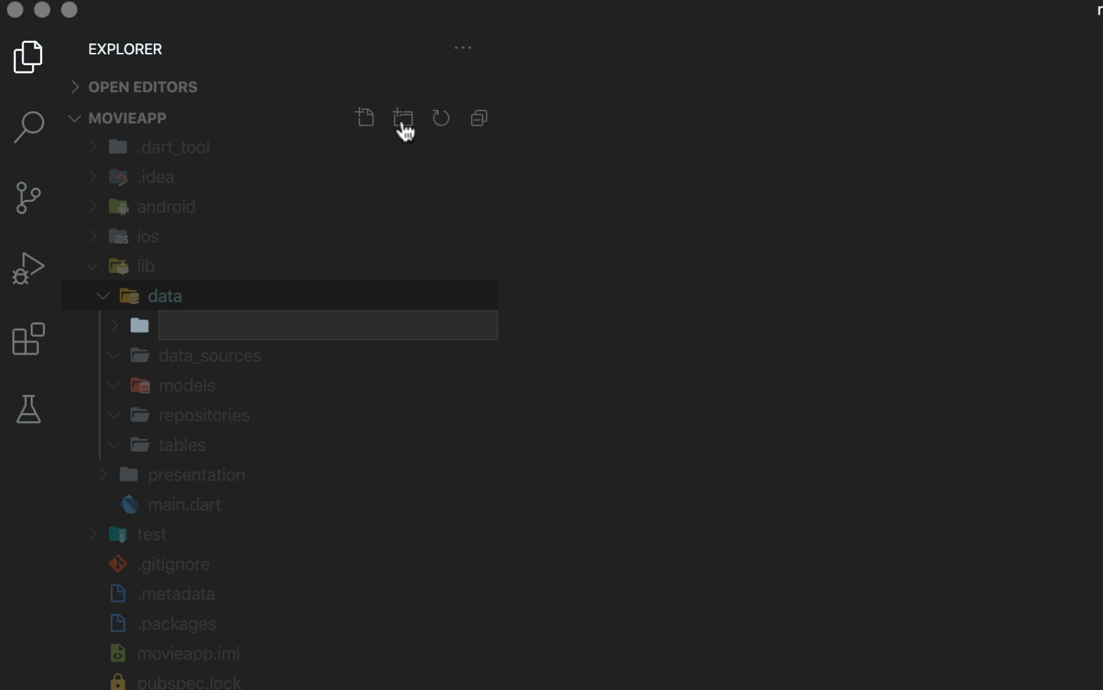
type("core")
type("d")
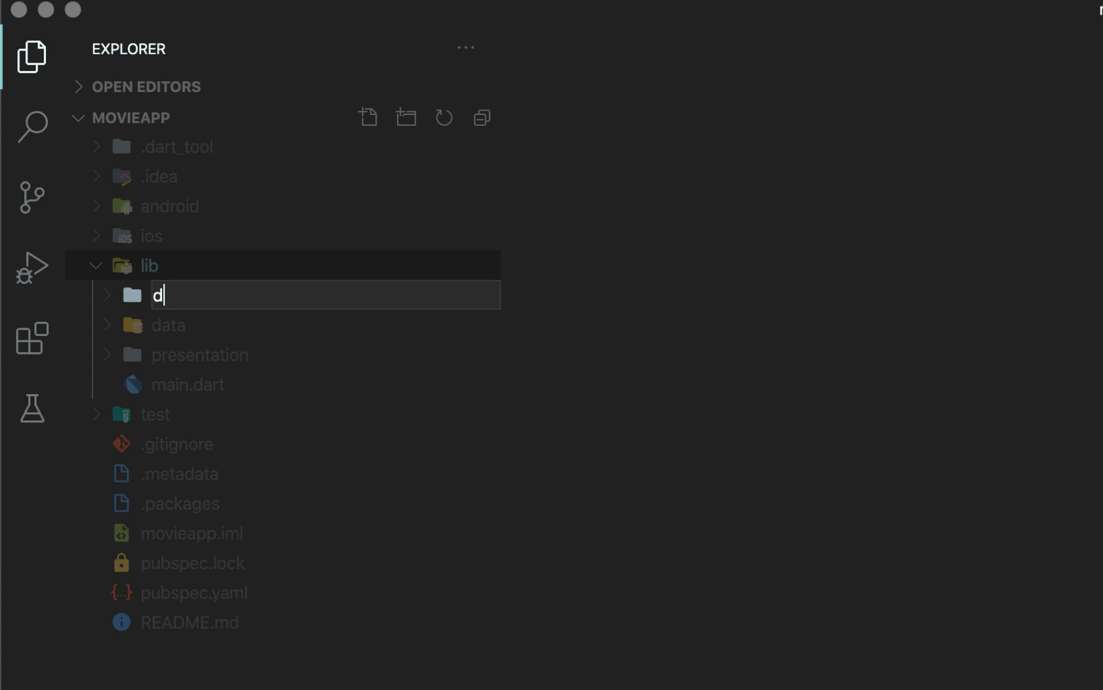
Step: Name the lib folder 'domain' with 'entities' and 'repositories' subfolders, then collapse lib
type("omai")
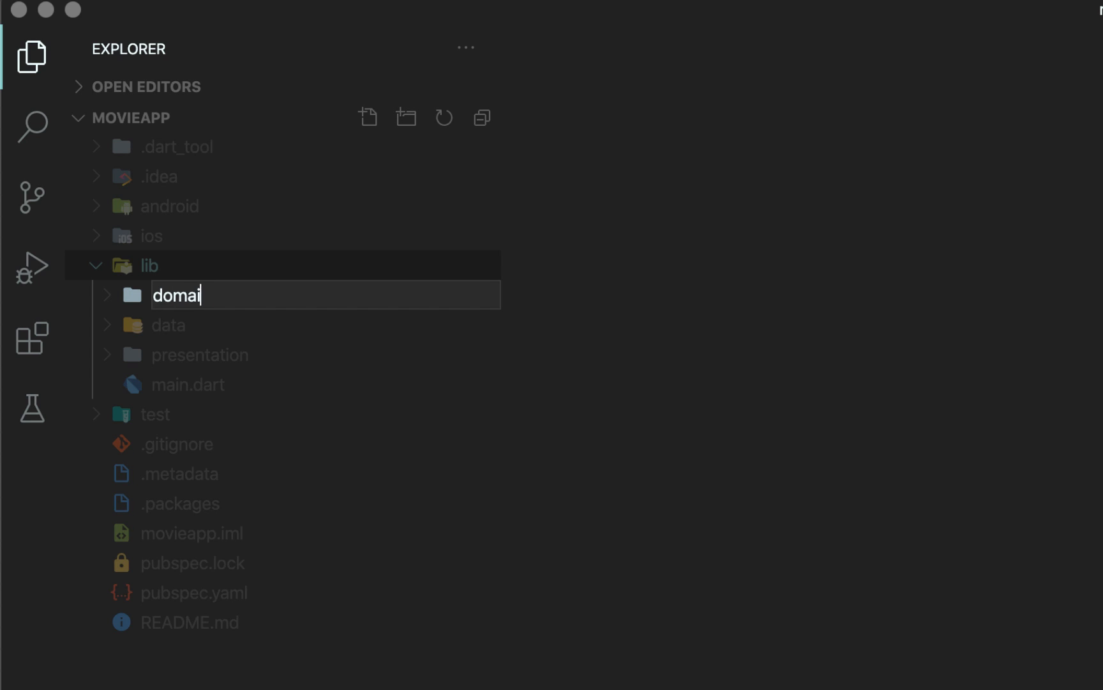
key("Enter")
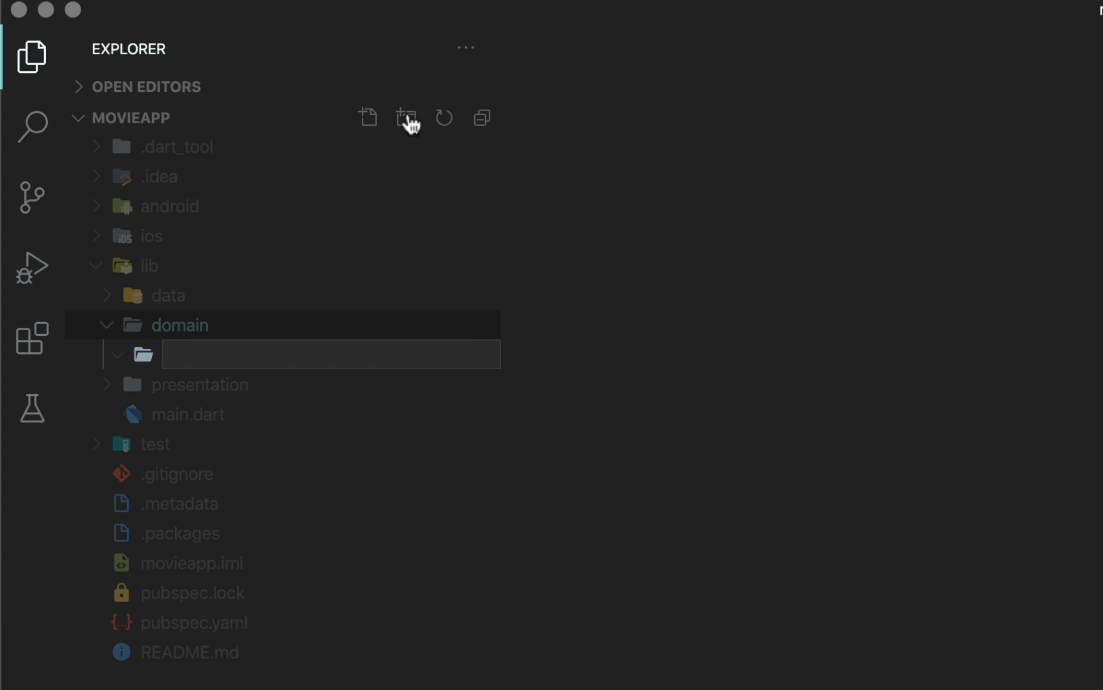
type("entitie")
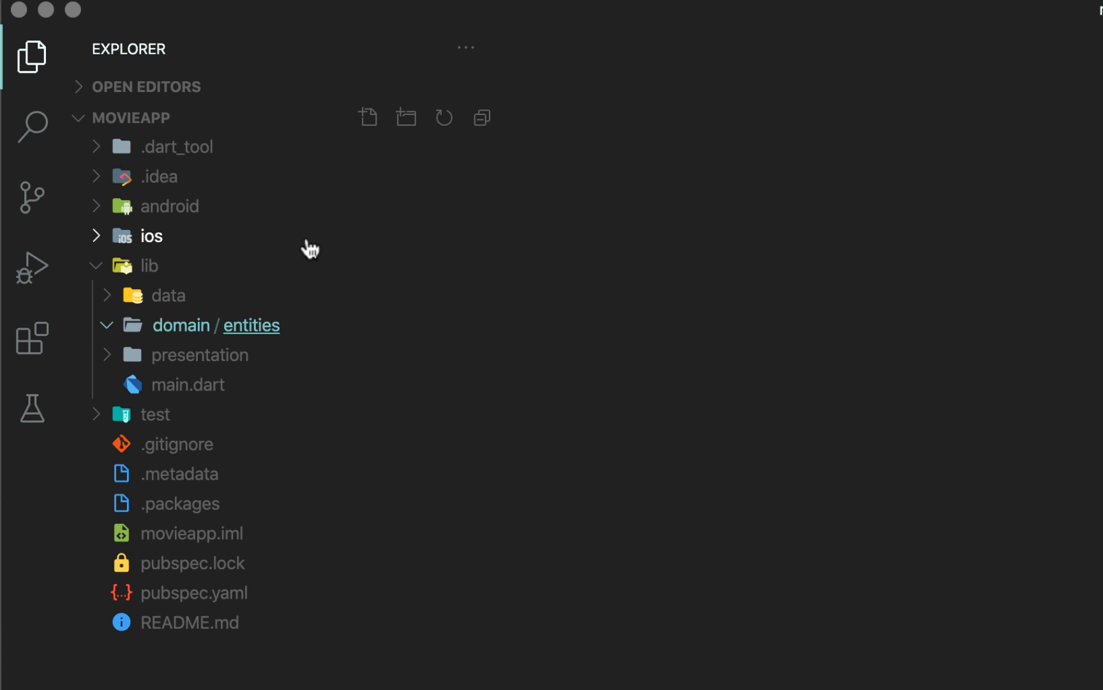
left_click(181, 325)
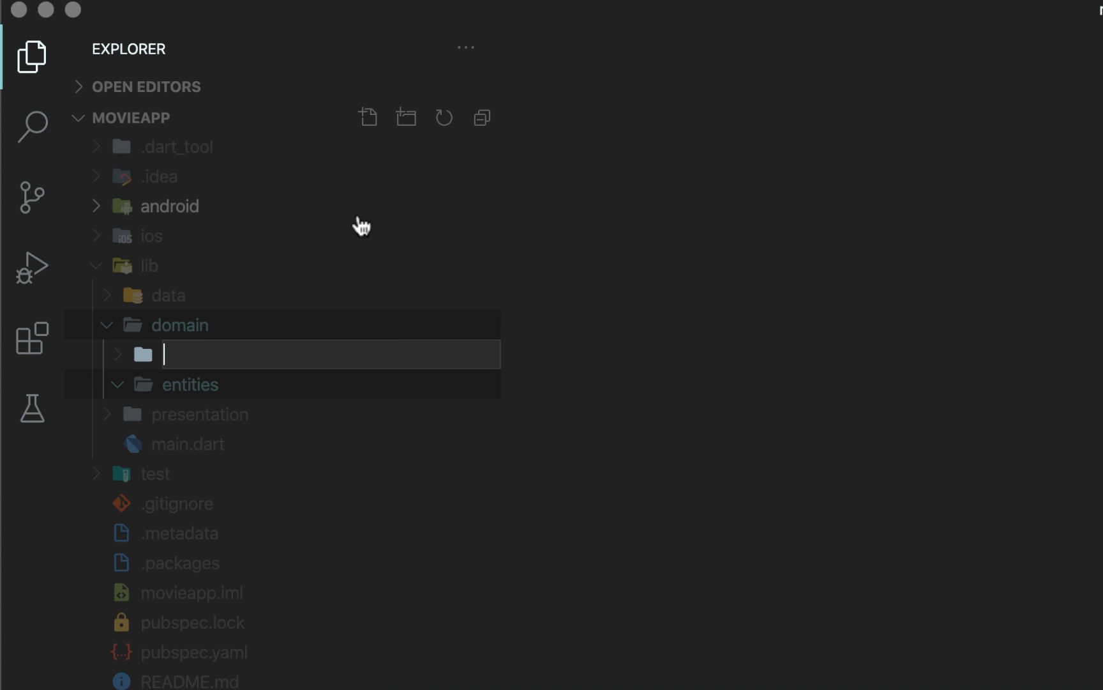
type("reposito")
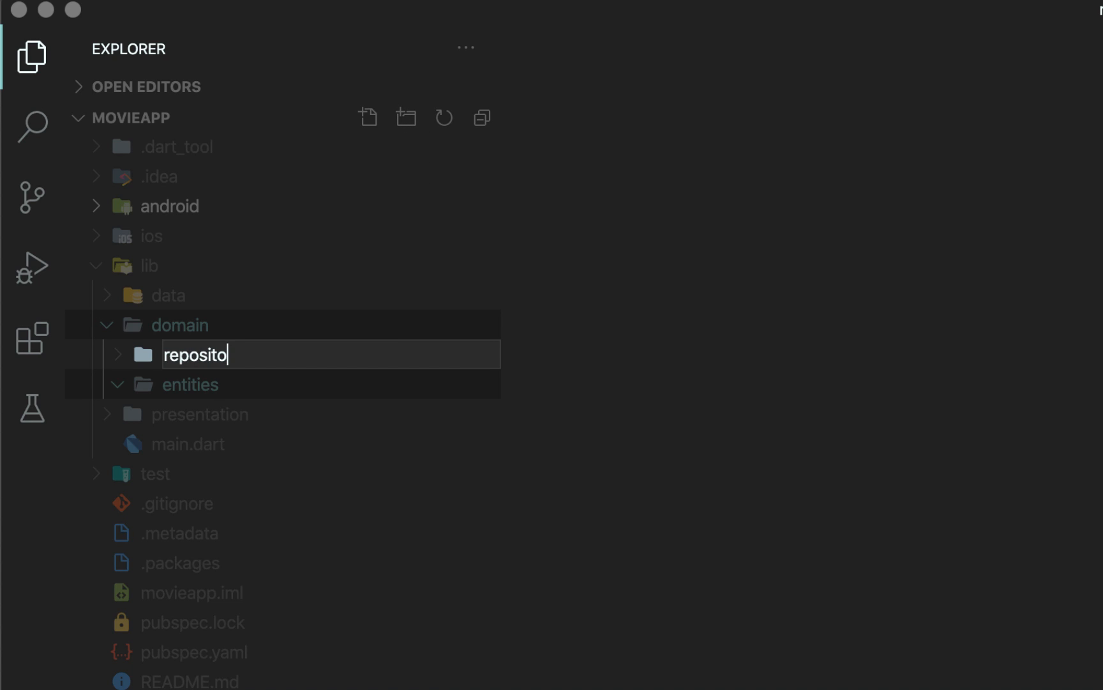
key("Enter")
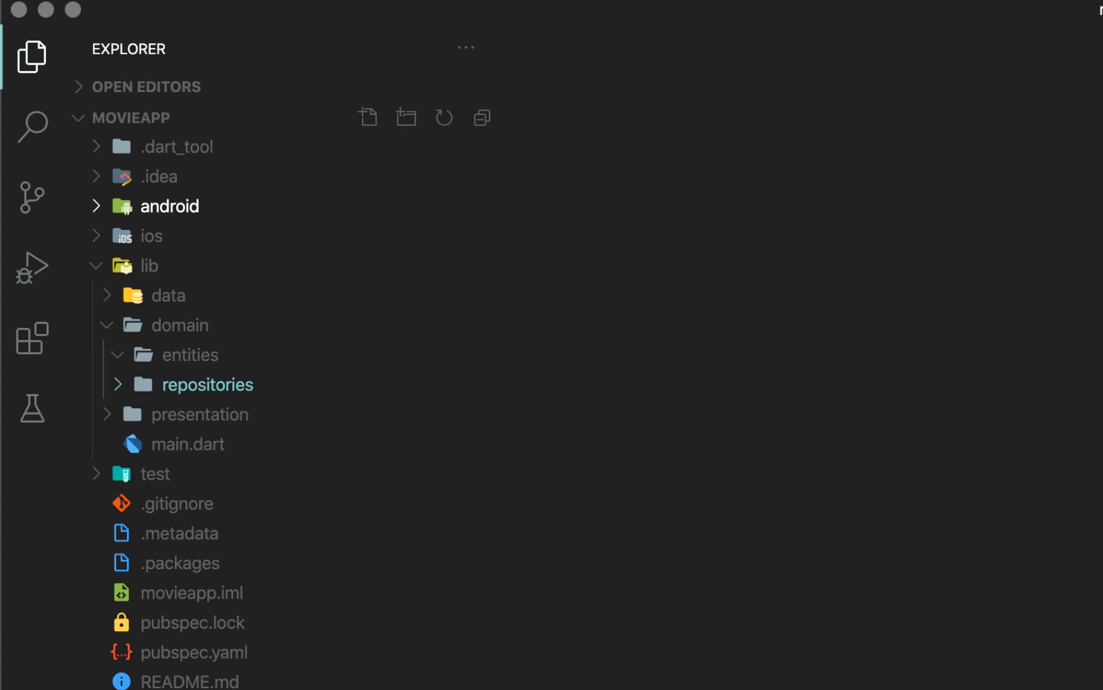
left_click(179, 324)
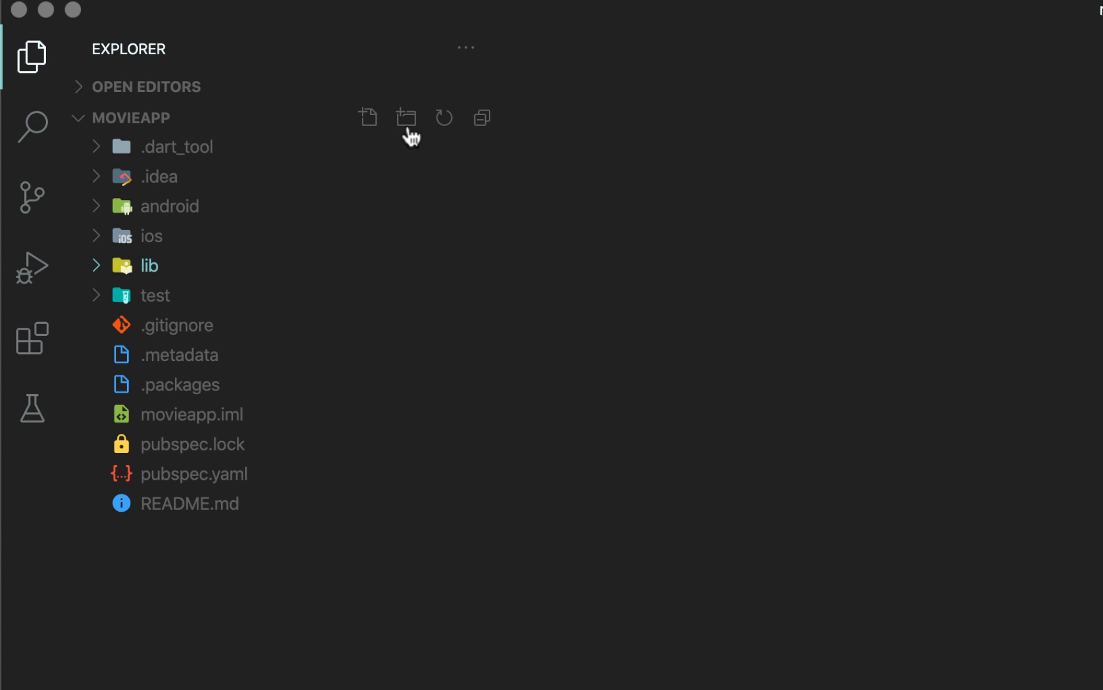
mouse_move(172, 274)
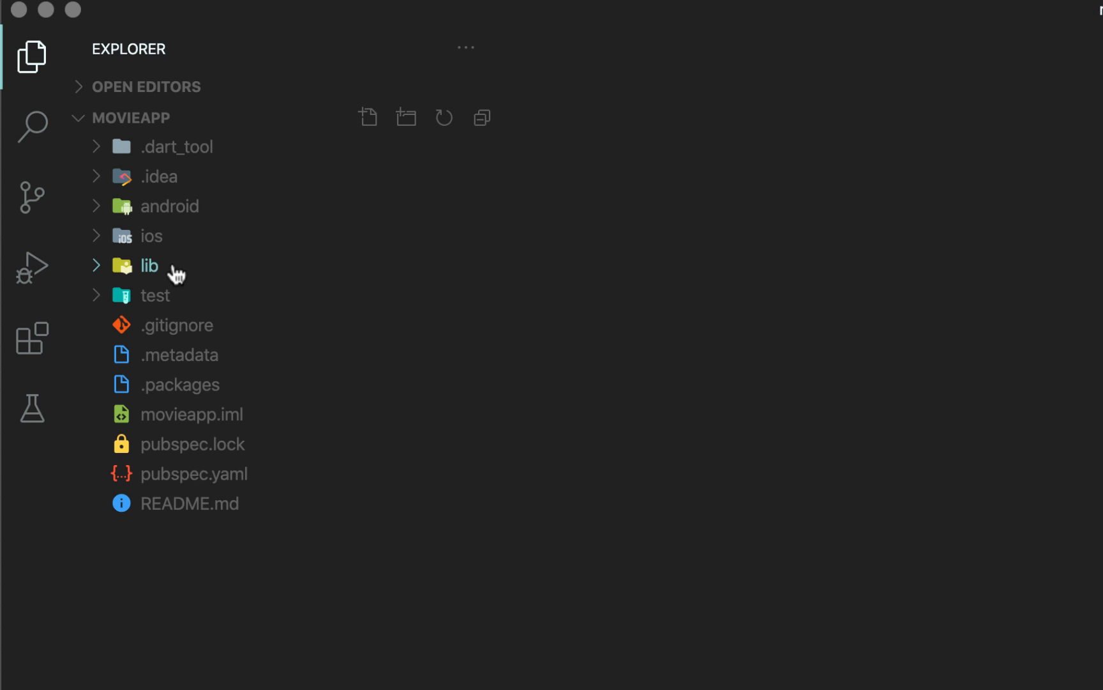
Step: Name the new lib folder 'common'
type("c")
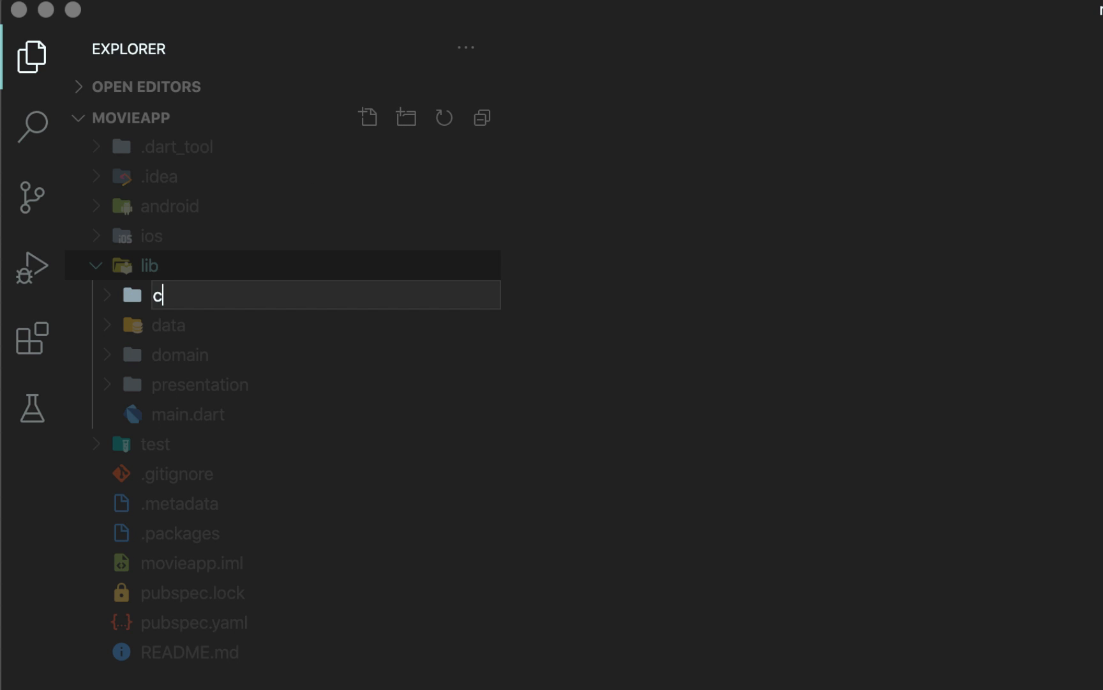
type("ommon")
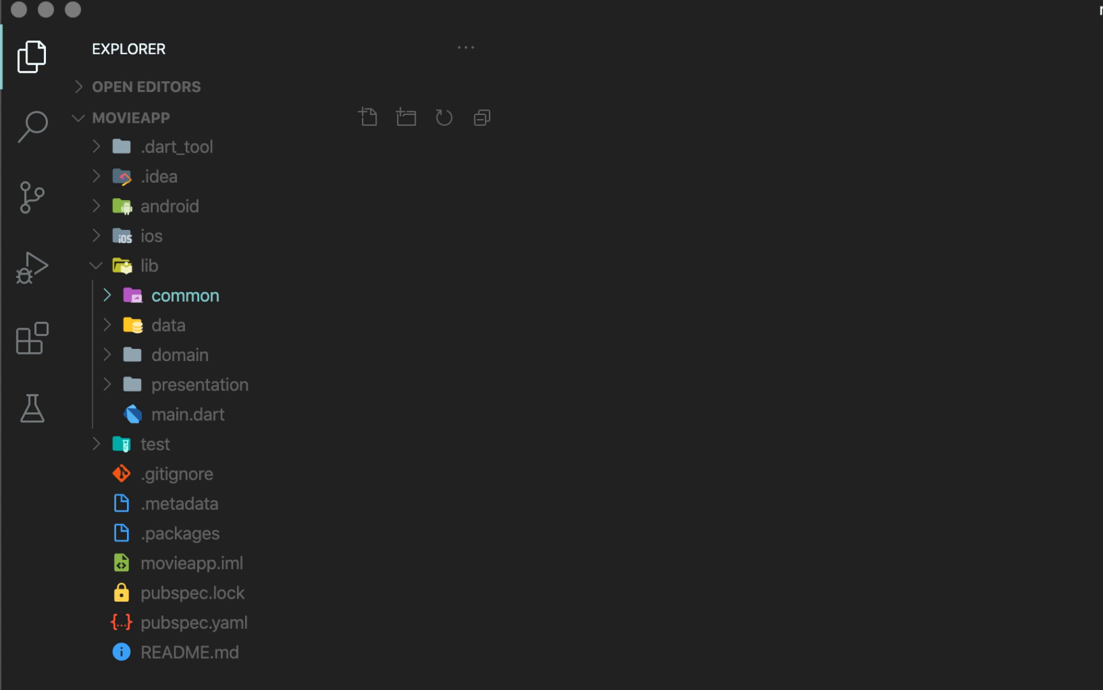